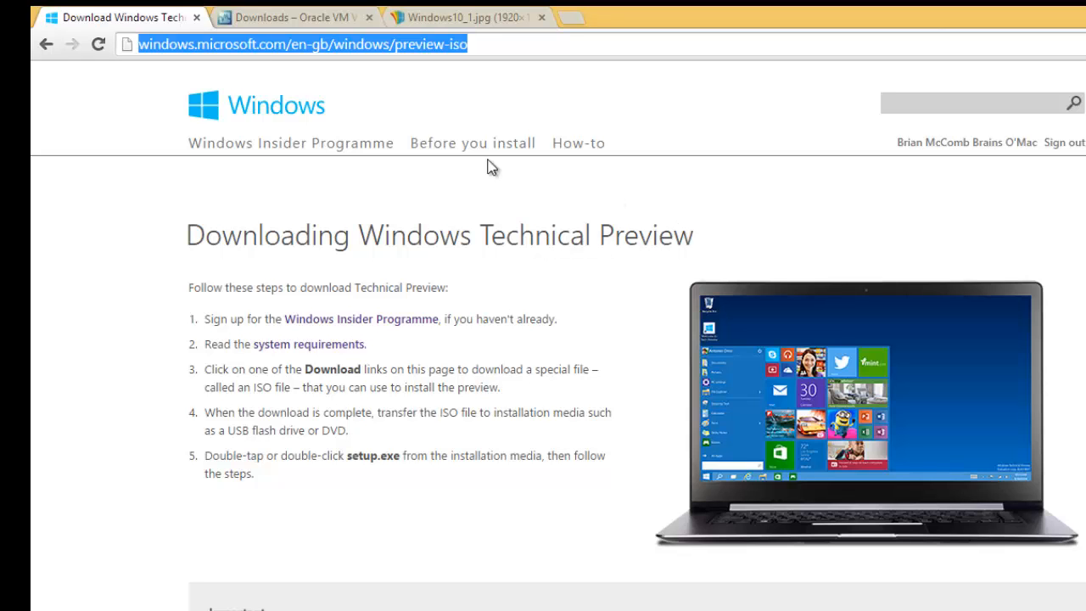
Step: Bring up the VirtualBox downloads page in Chrome from the Windows Technical Preview tab
left_click(292, 17)
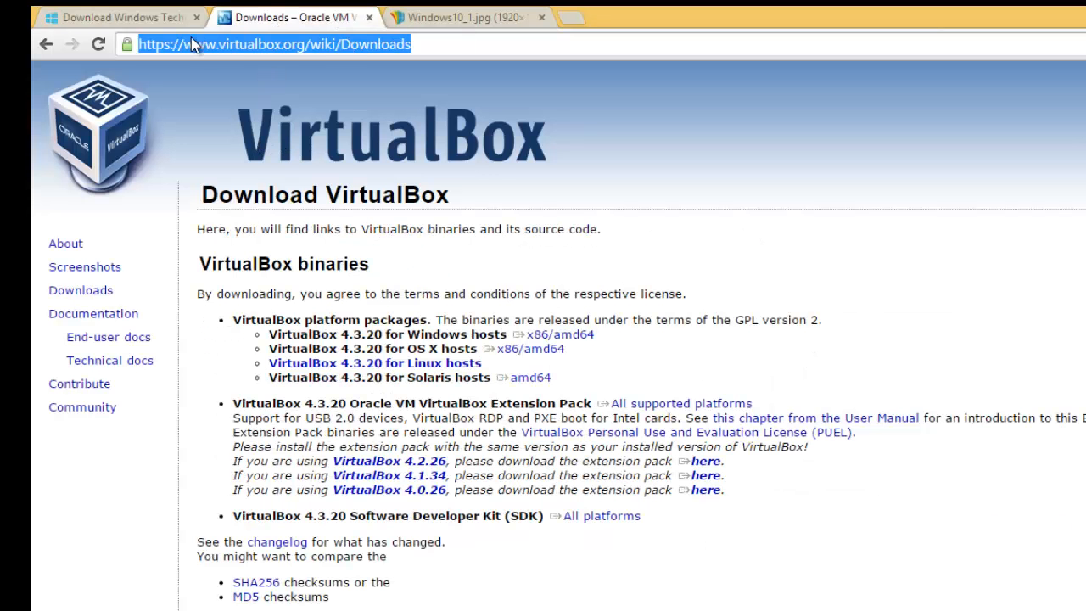
mouse_move(329, 75)
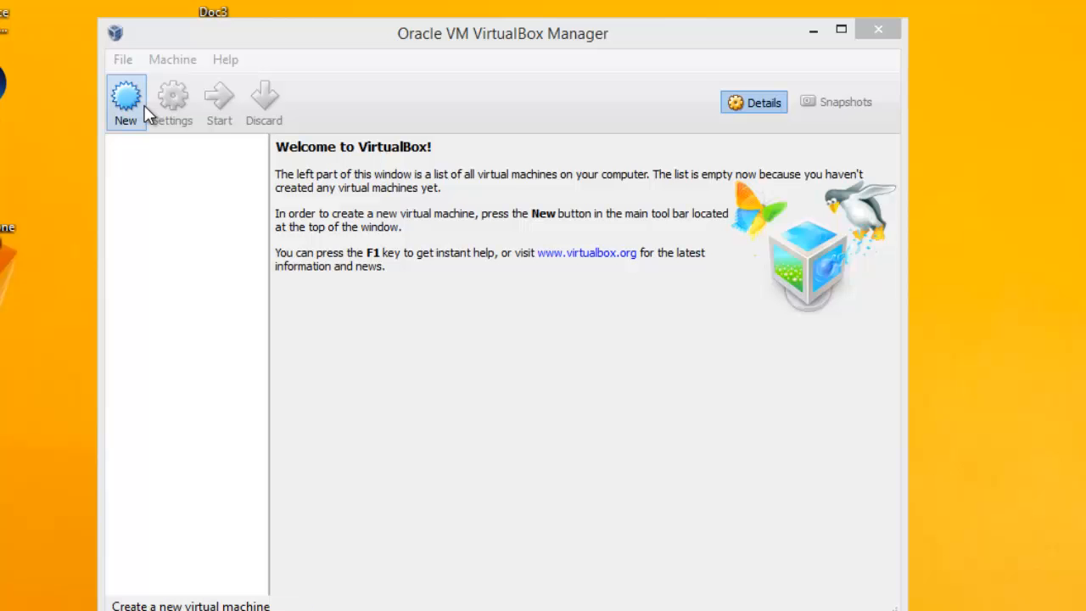
Step: Start a new VM named Windows 10 install with version Windows 8.1 (64 bit)
left_click(126, 97)
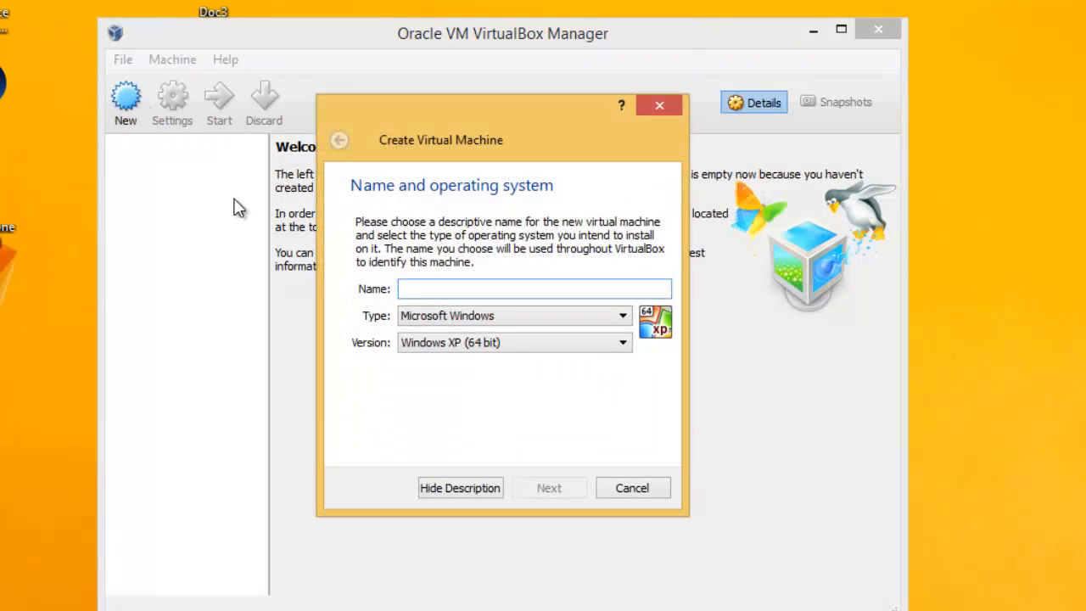
type("Windows 10 install")
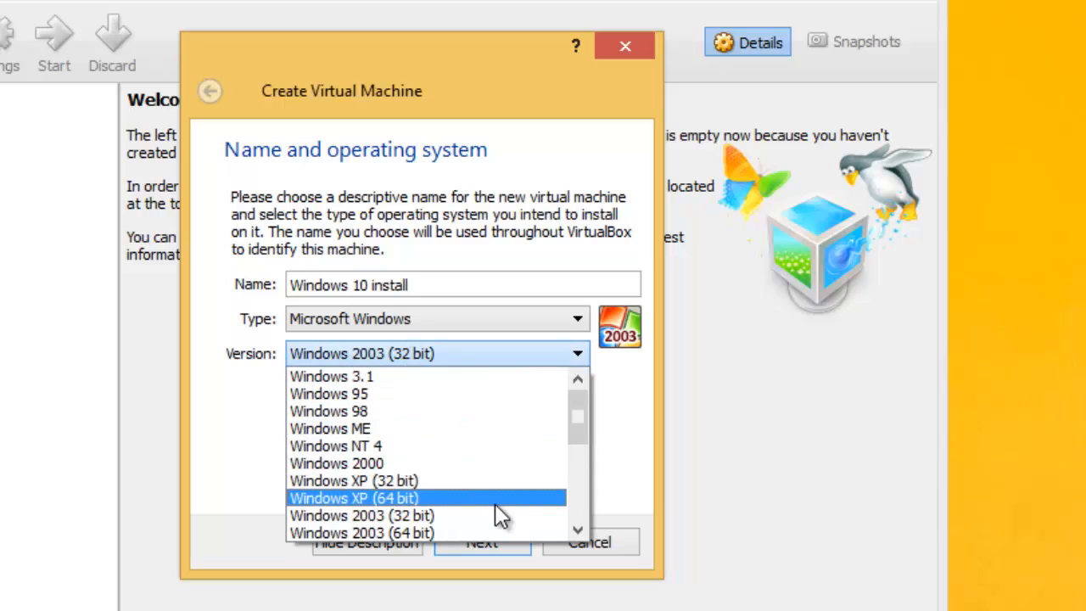
left_click(352, 354)
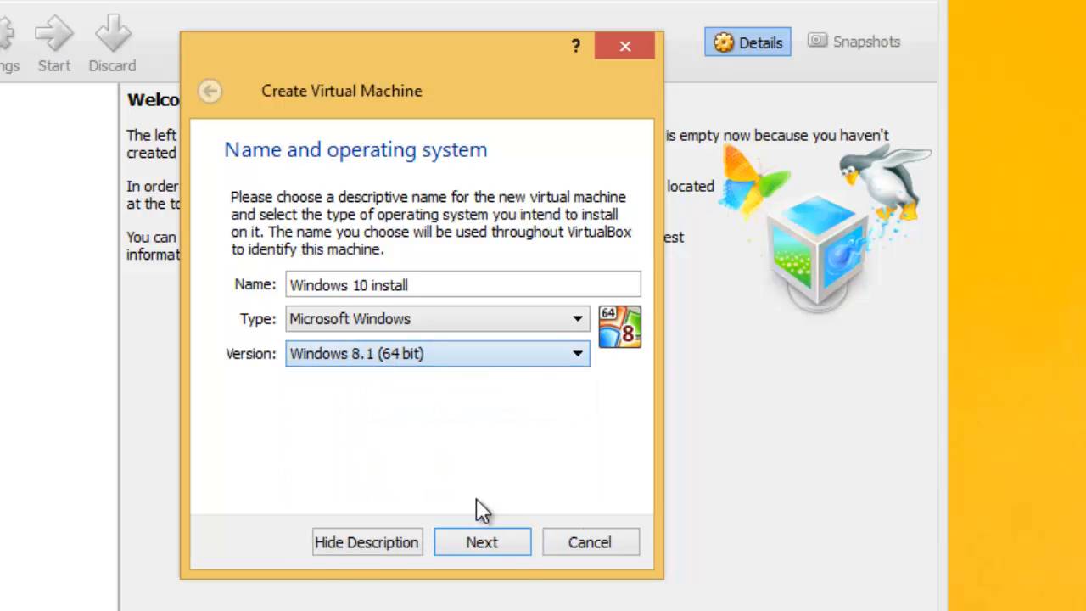
left_click(482, 541)
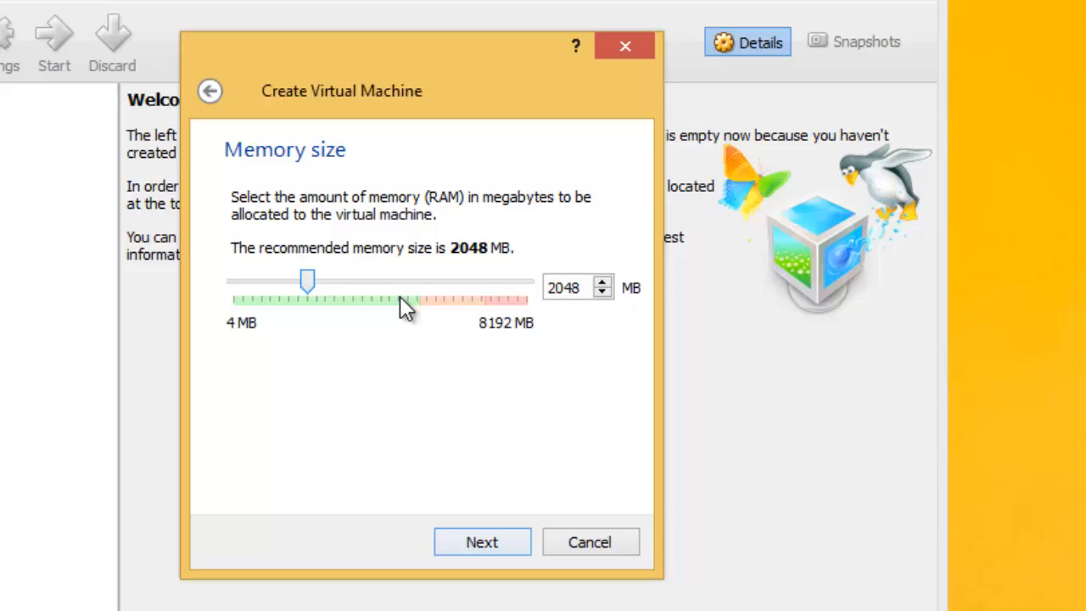
Step: Raise the machine's memory to 5120 MB and continue
left_click_drag(307, 282, 372, 282)
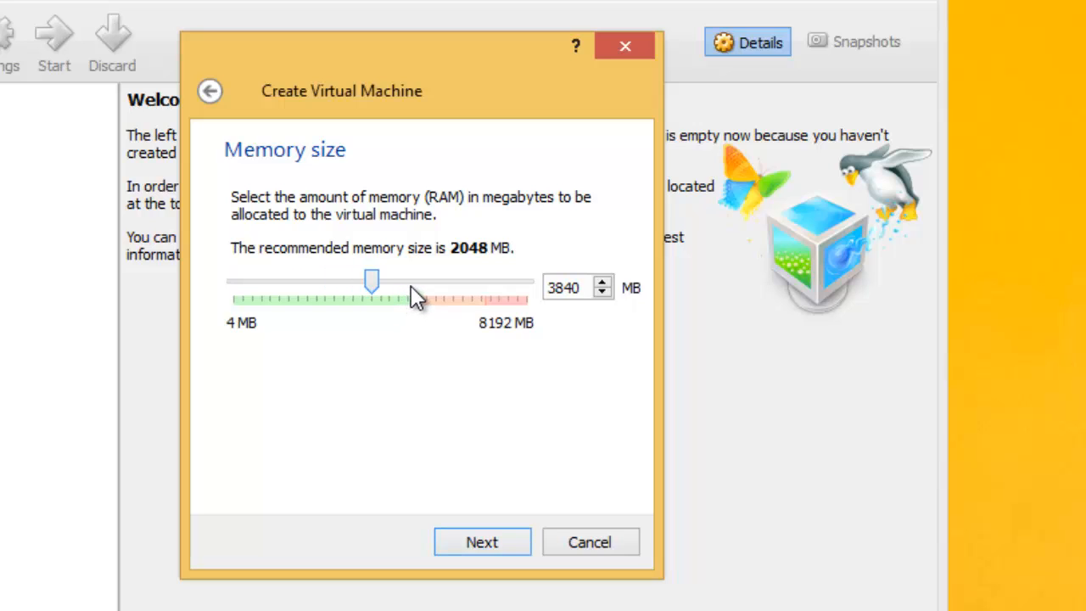
left_click_drag(372, 282, 407, 282)
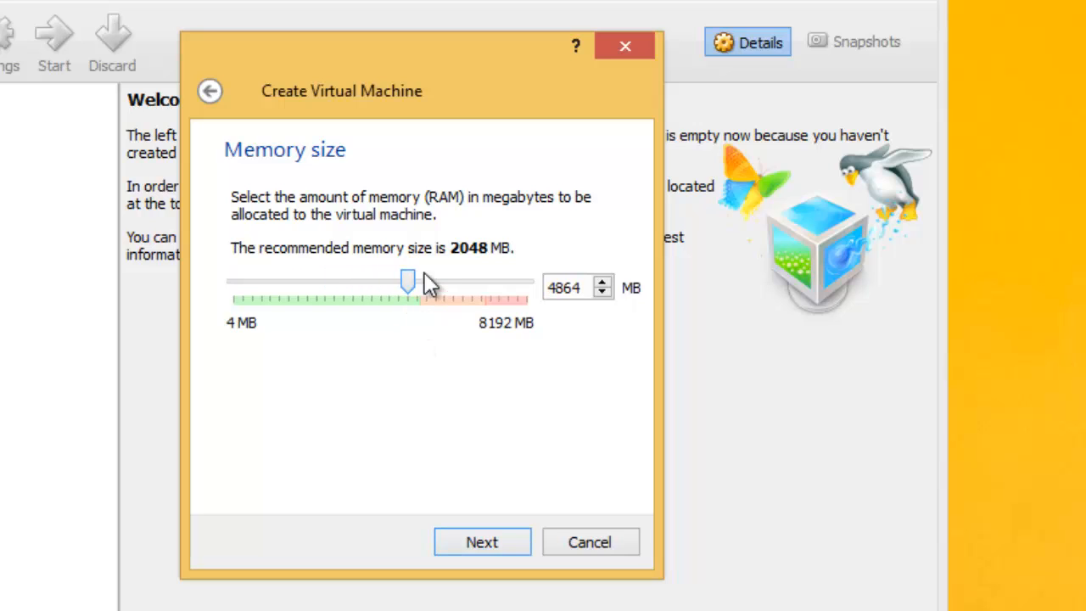
left_click_drag(407, 282, 417, 282)
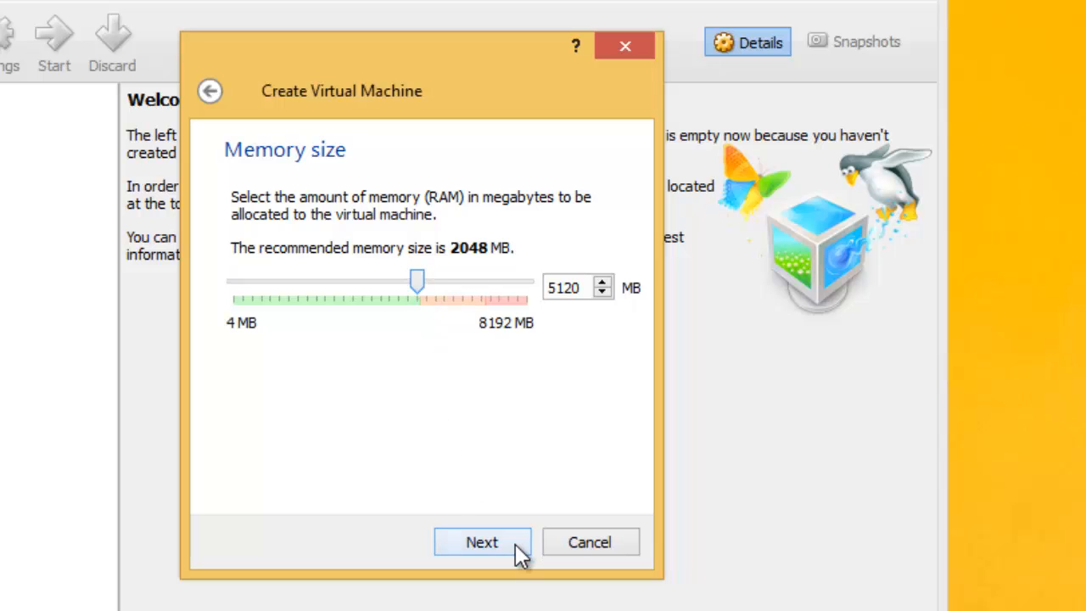
left_click(482, 543)
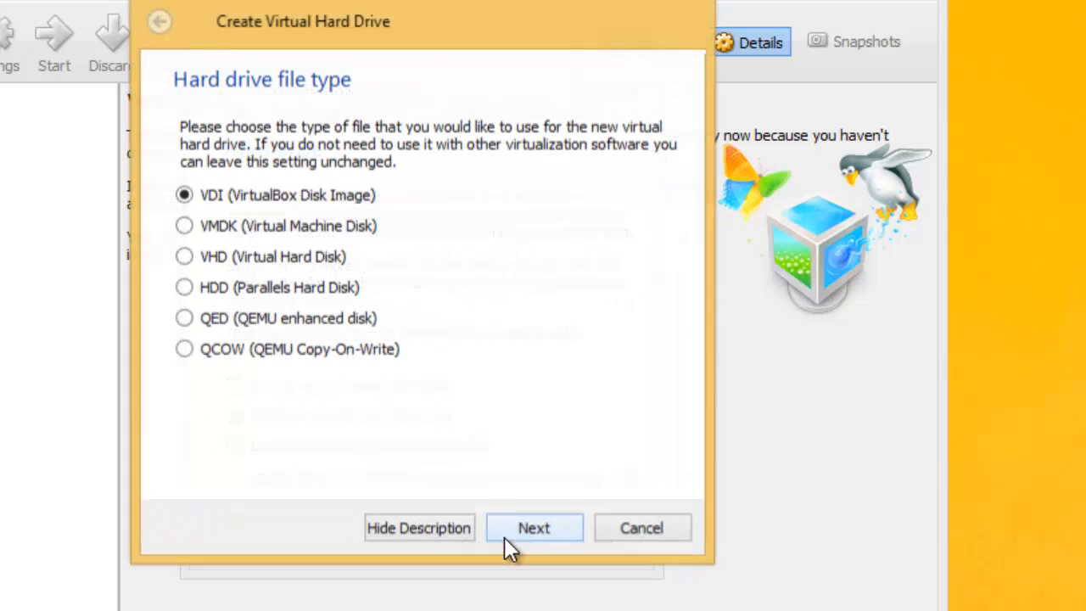
Step: Create a 25 GB dynamically allocated VDI disk and finish creating the machine
left_click(532, 526)
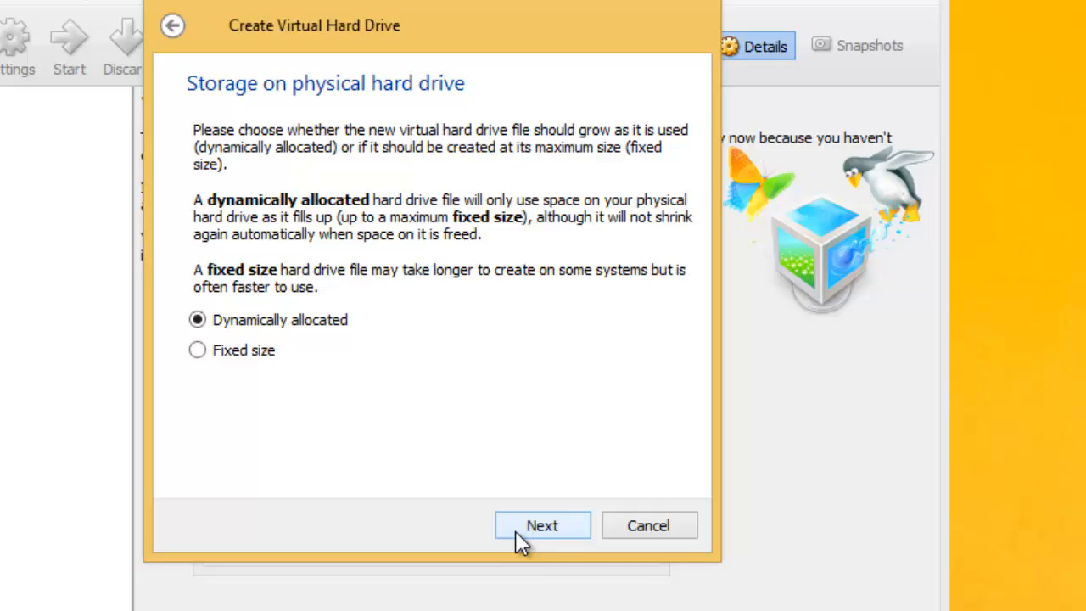
left_click(541, 526)
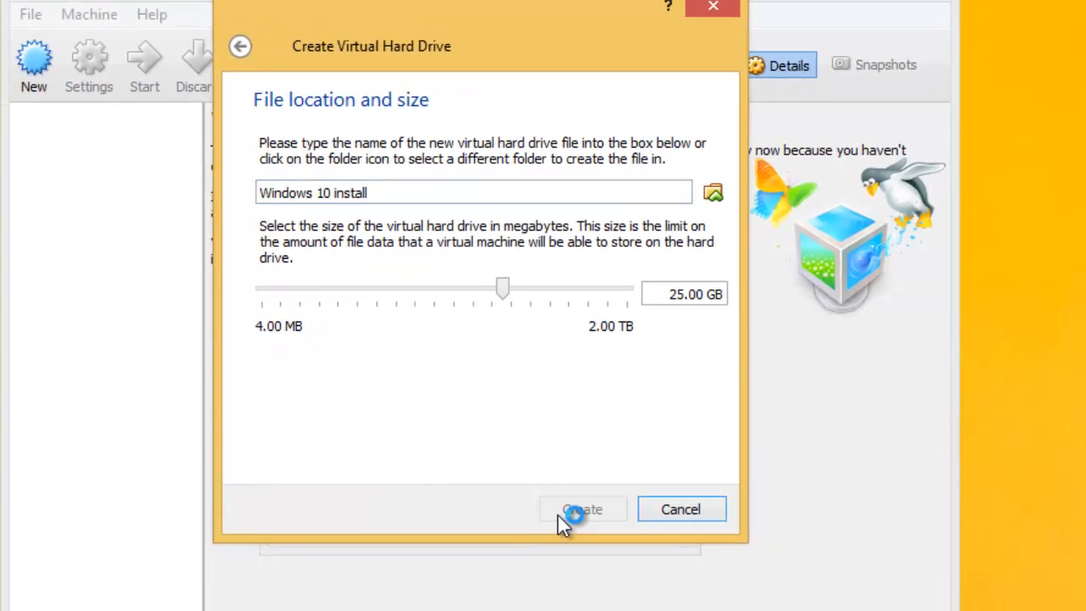
left_click(582, 509)
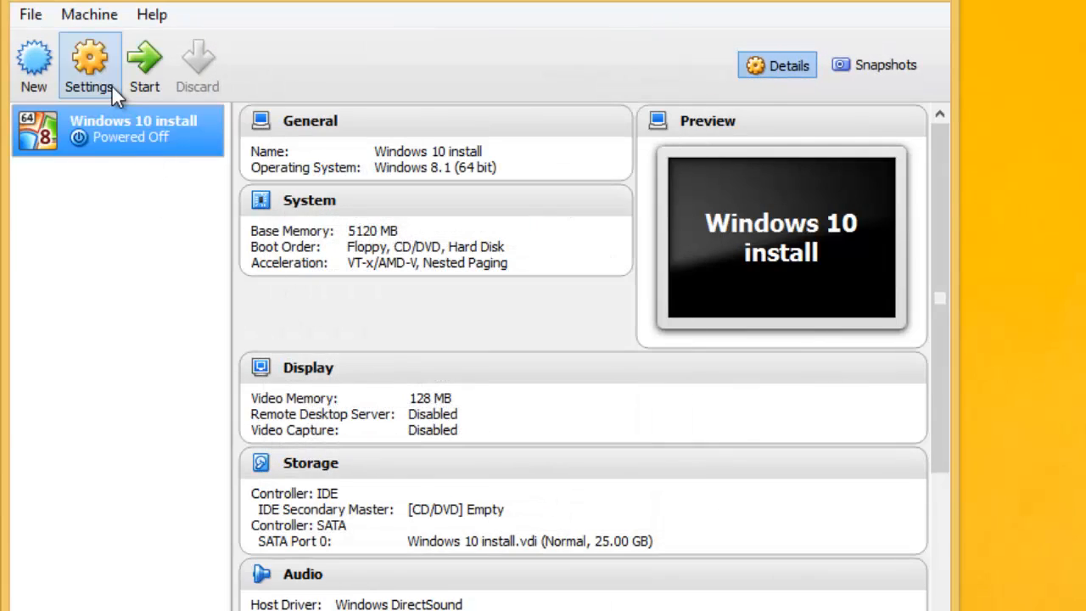
Step: In Display settings, enable 3D and 2D video acceleration with 256 MB video memory and save
left_click(89, 65)
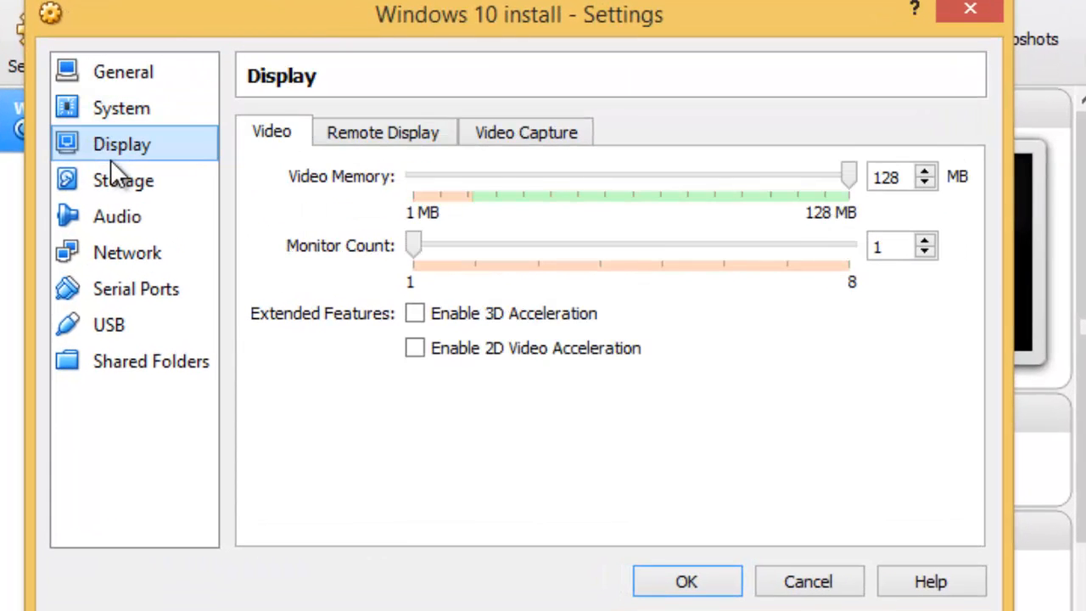
left_click(414, 313)
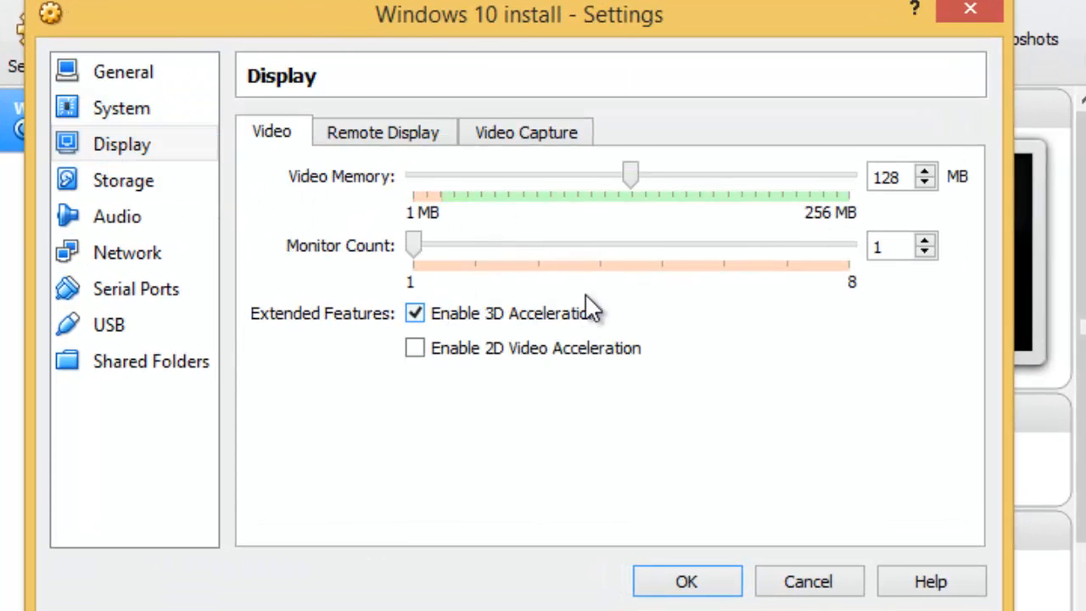
left_click(414, 348)
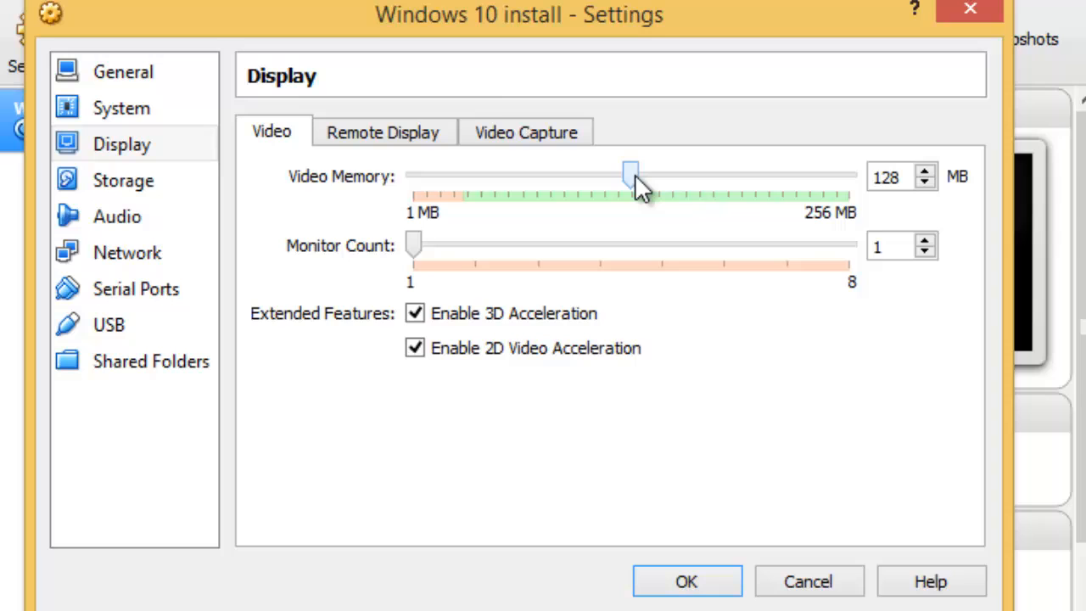
left_click(122, 71)
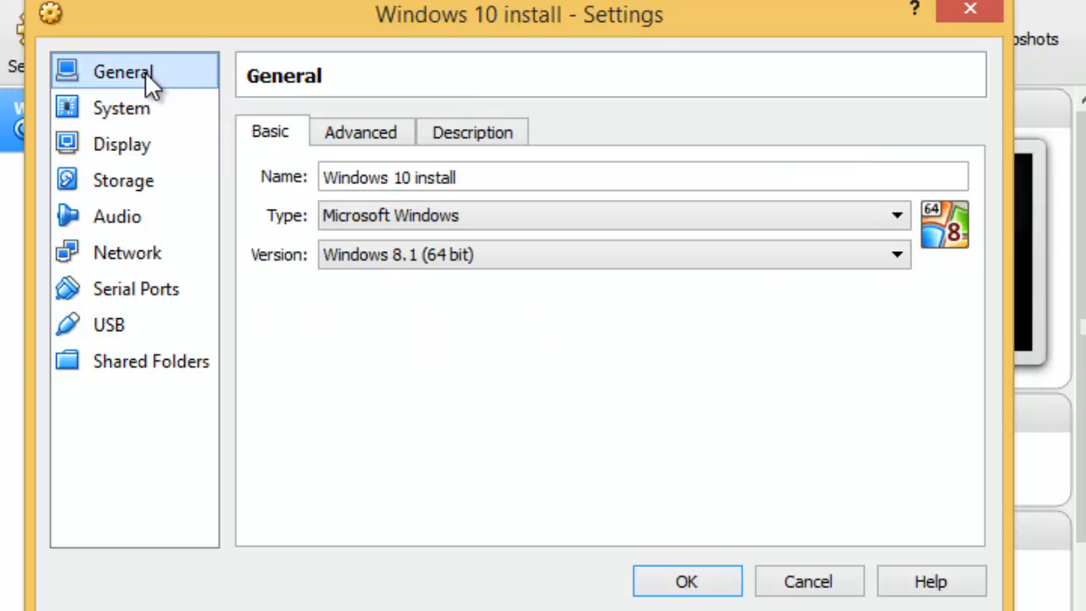
left_click(122, 145)
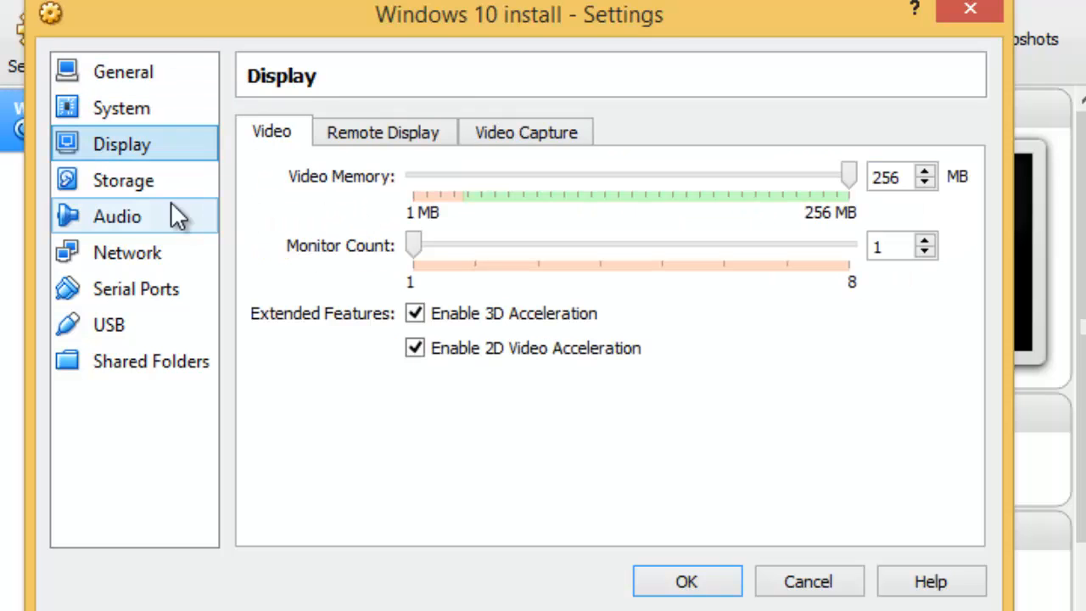
left_click(686, 580)
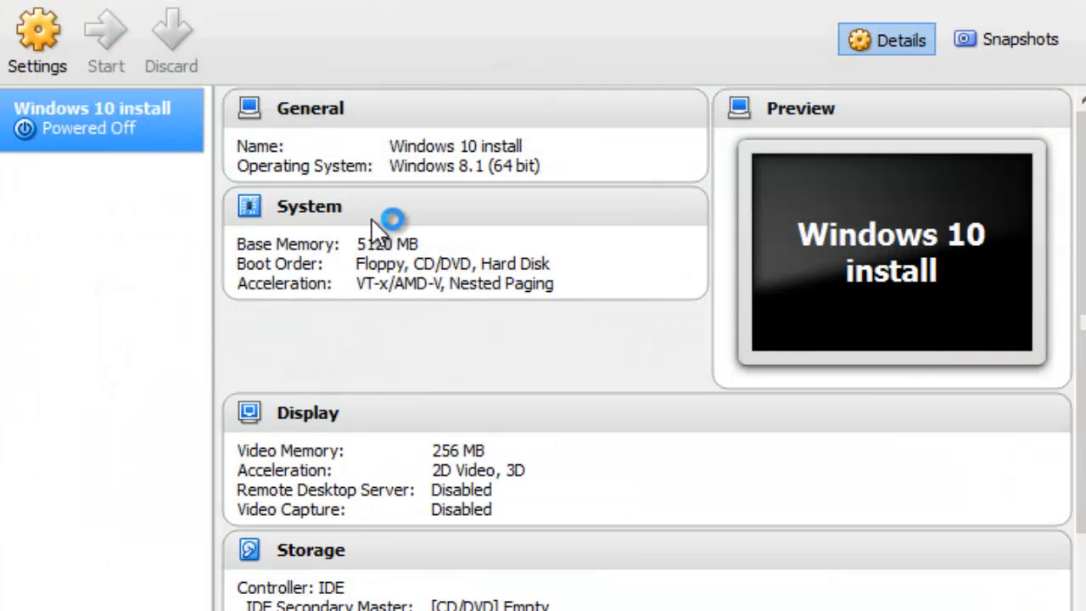
mouse_move(607, 393)
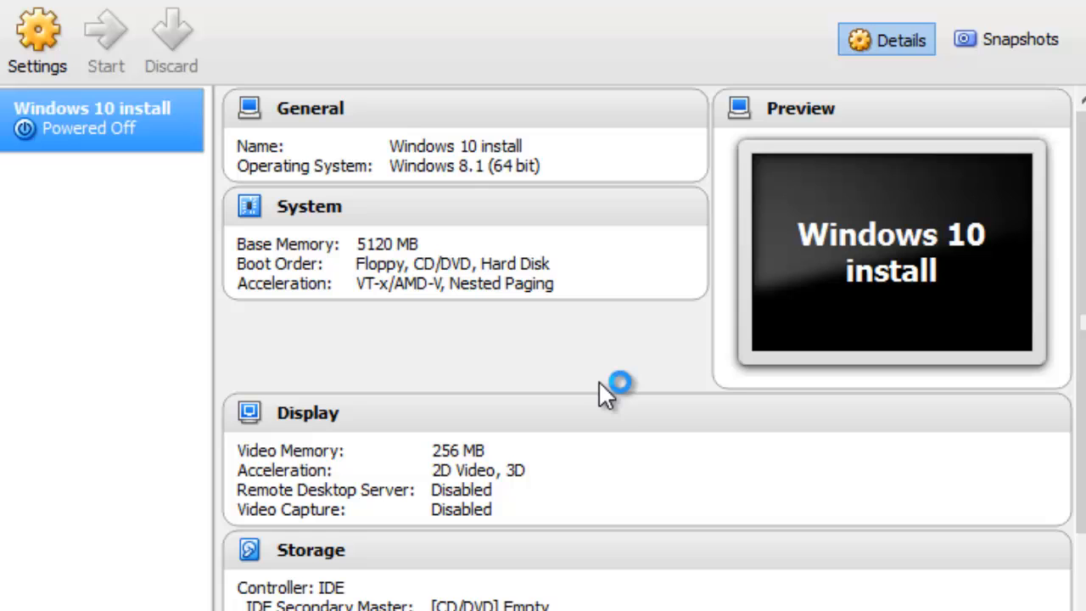
Step: Start the machine, choosing Windows 10.ISO as the start-up disk
left_click(105, 41)
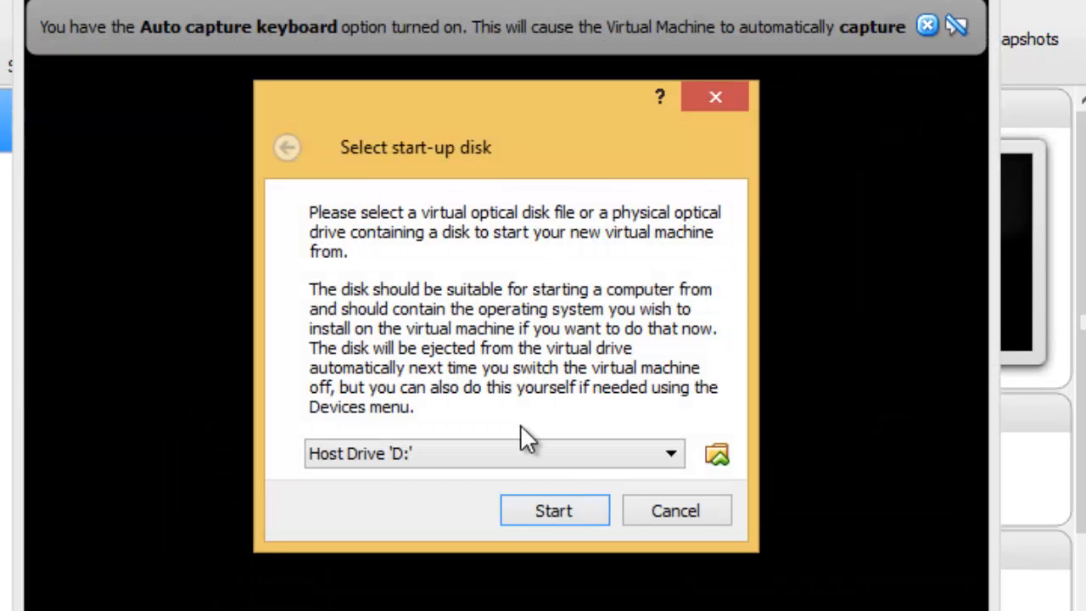
left_click(716, 453)
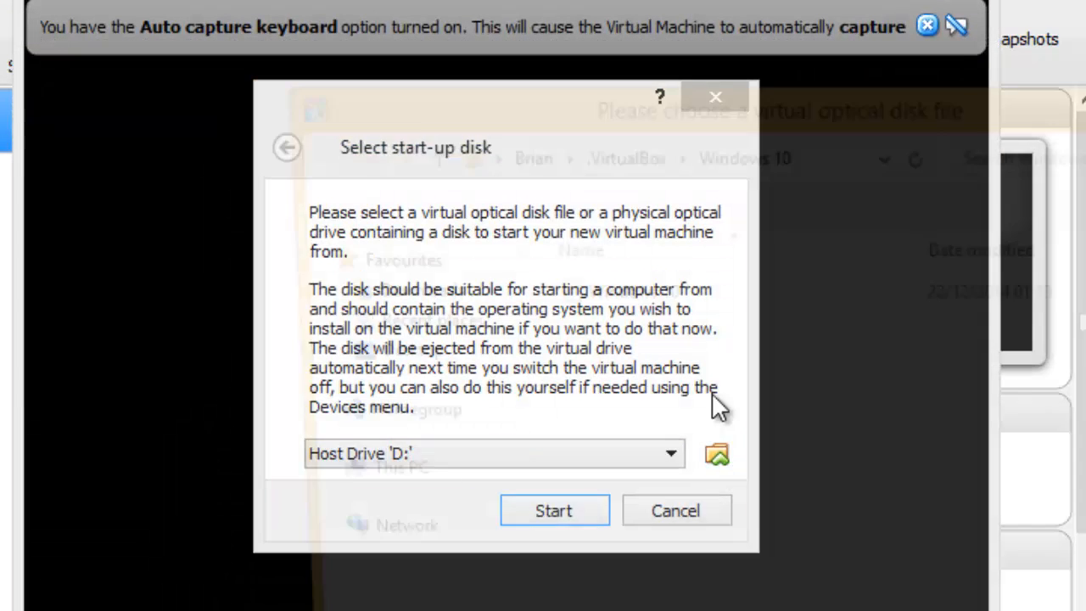
left_click(716, 453)
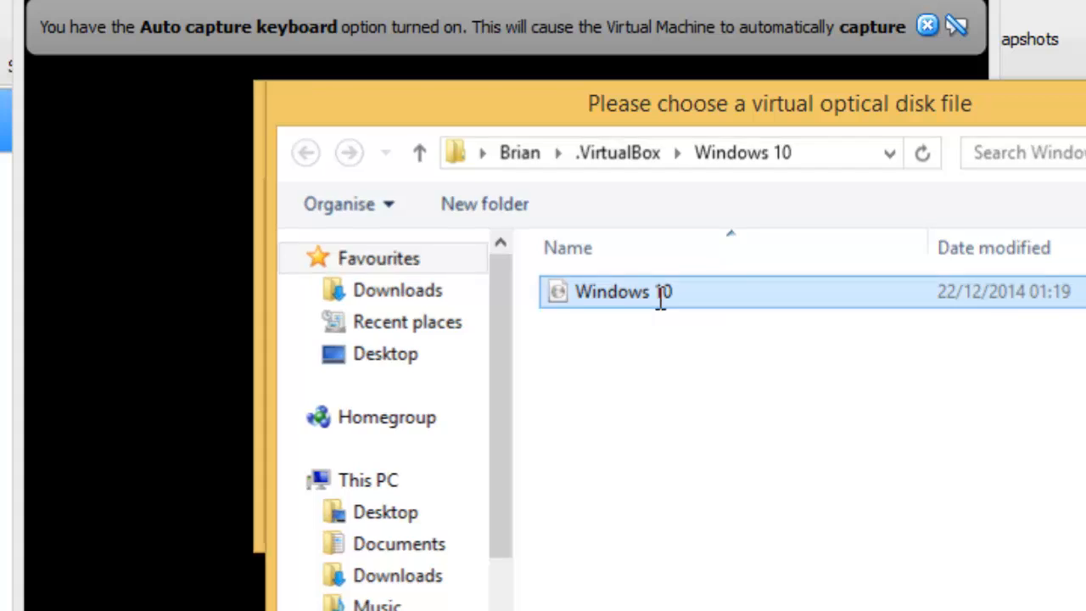
double_click(624, 292)
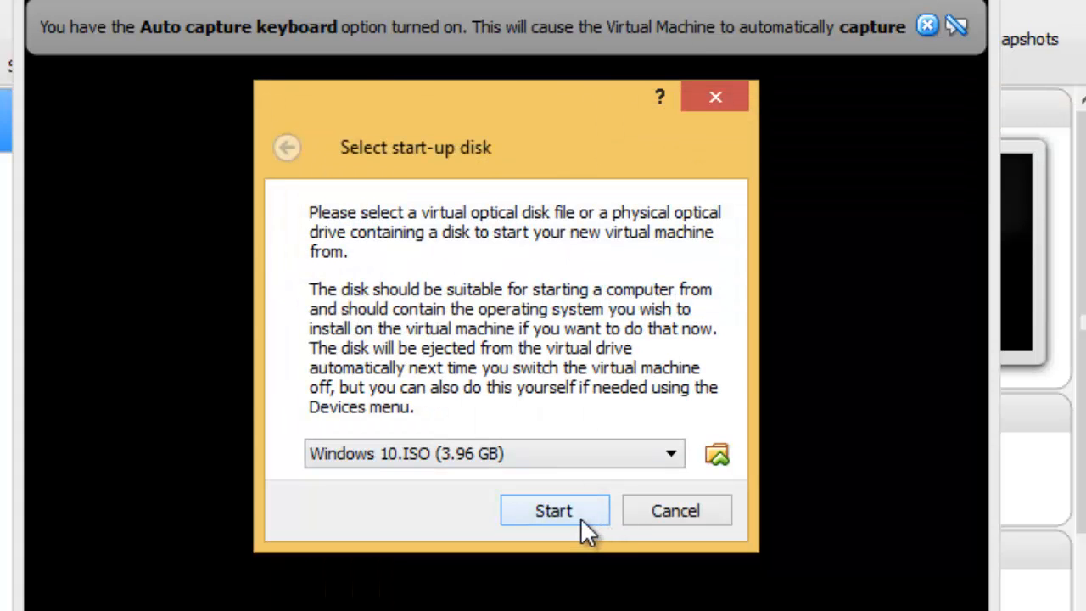
left_click(553, 509)
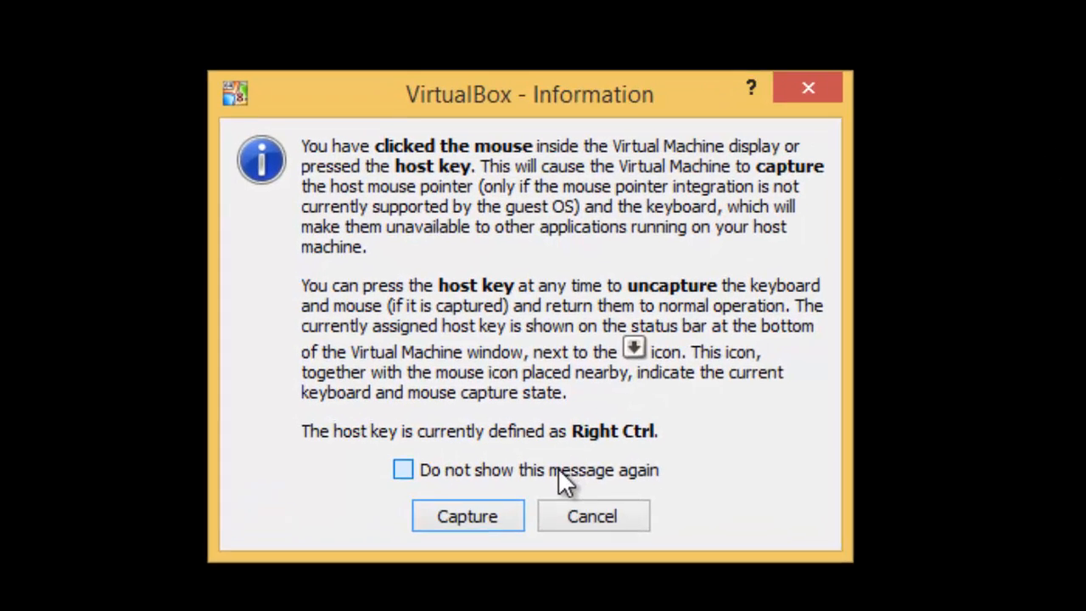
Step: Let the VM capture input, keep English (United States) formats and continue to the product key prompt
left_click(467, 516)
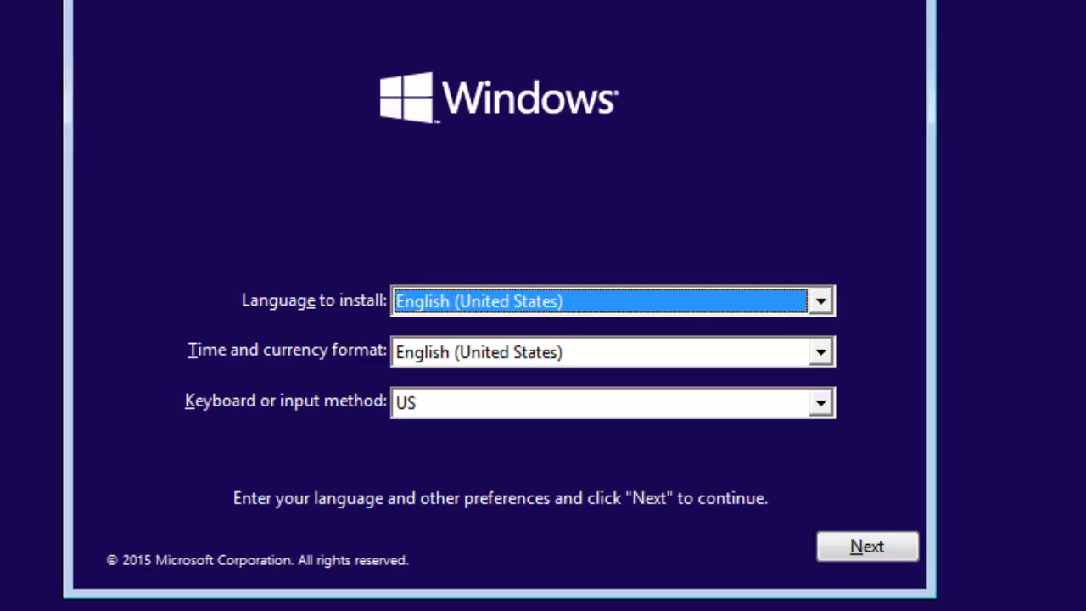
mouse_move(506, 306)
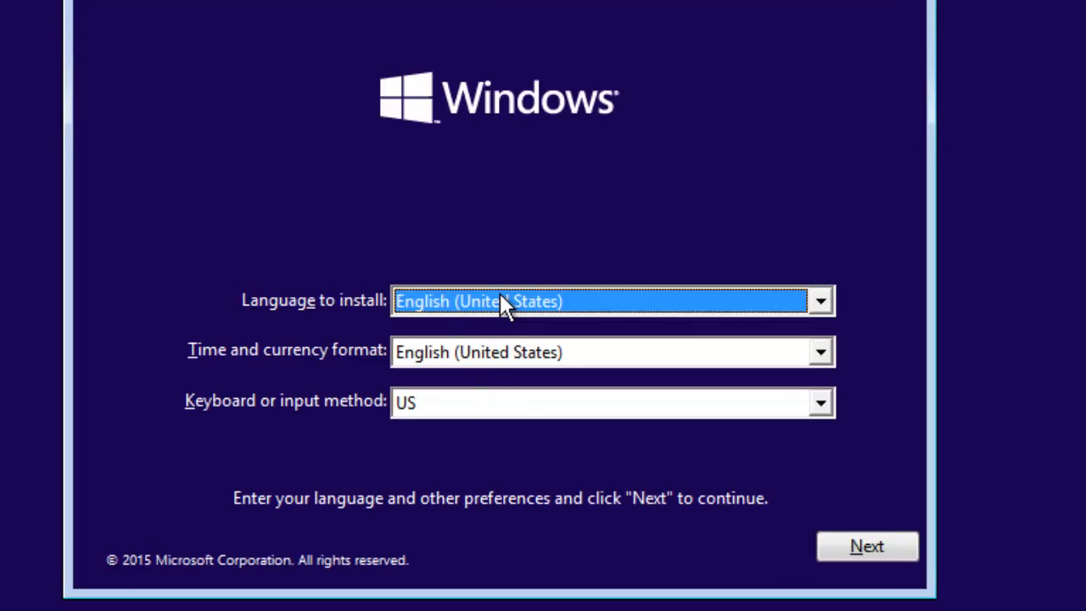
left_click(818, 351)
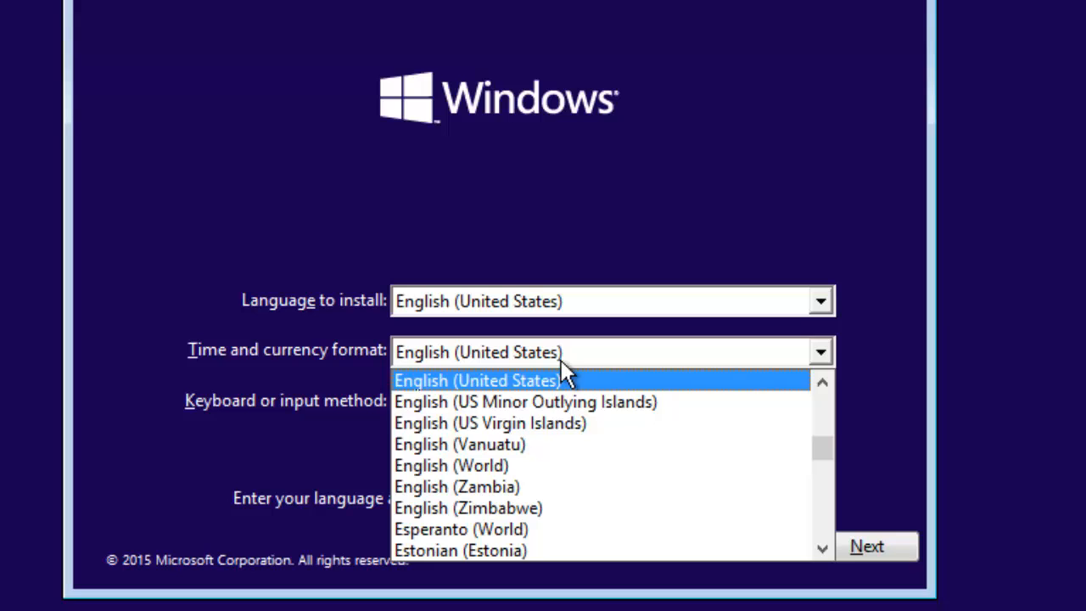
left_click(478, 380)
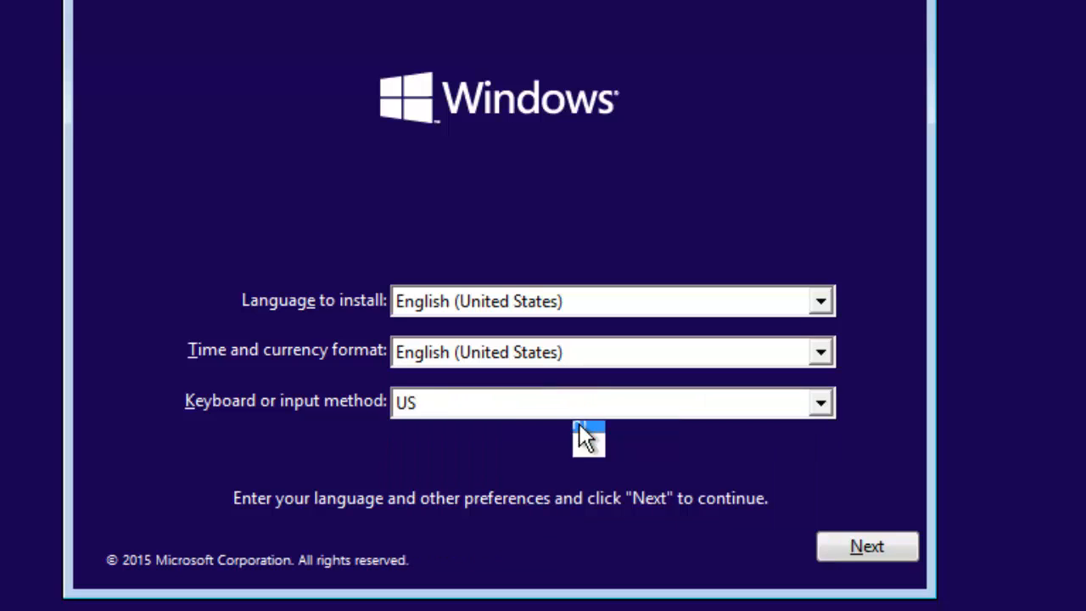
left_click(865, 547)
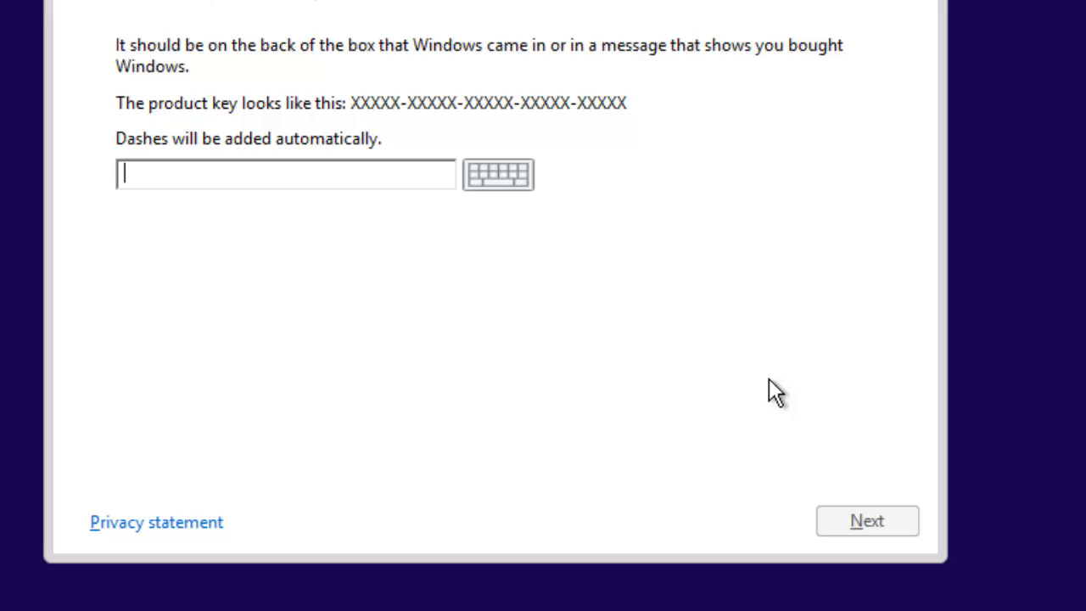
type("NK")
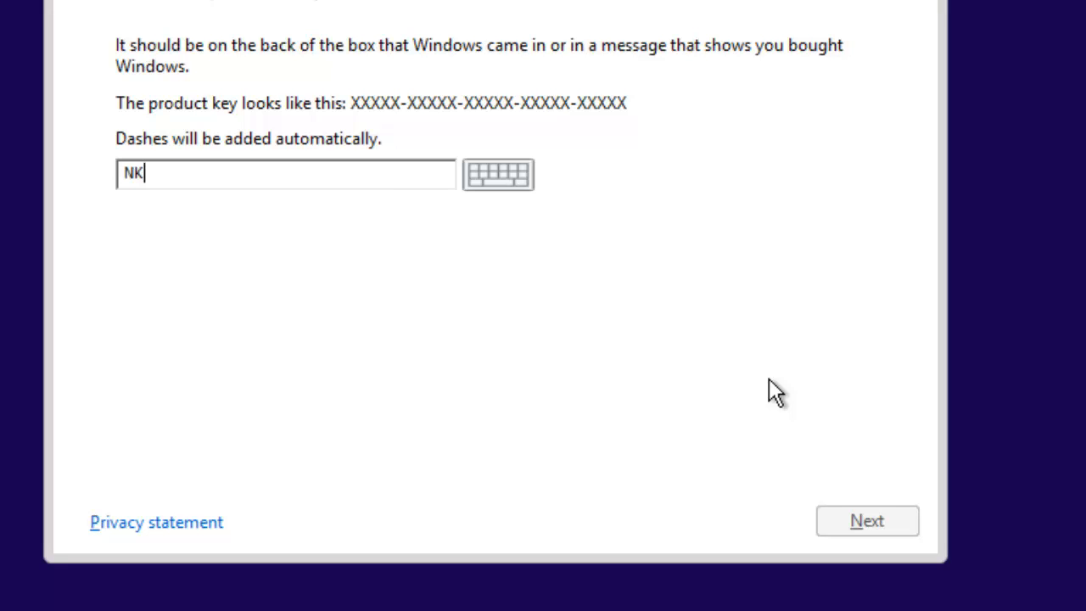
type("J")
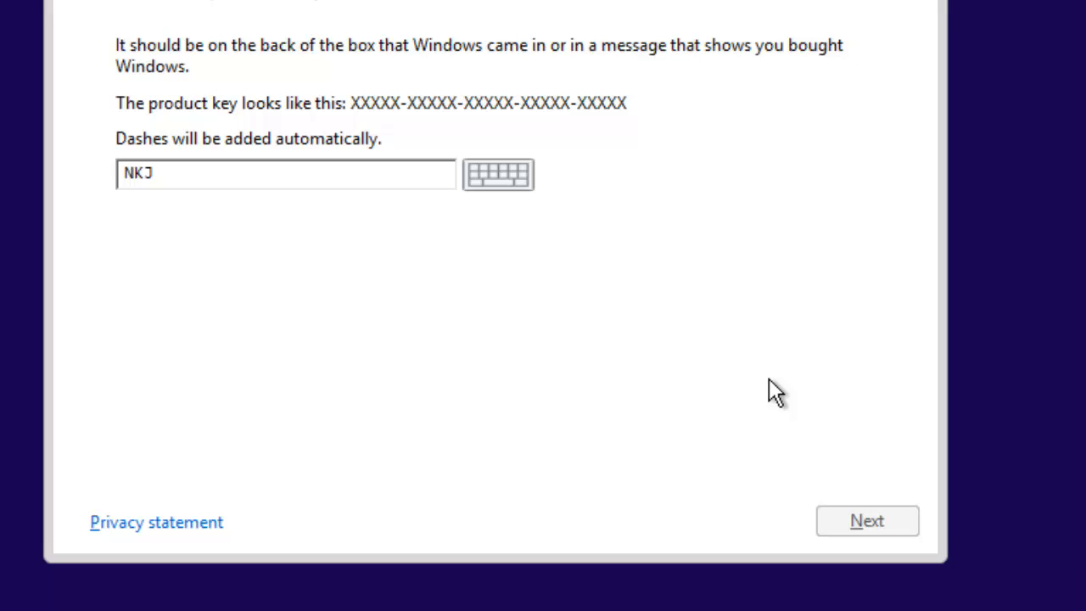
type("FK")
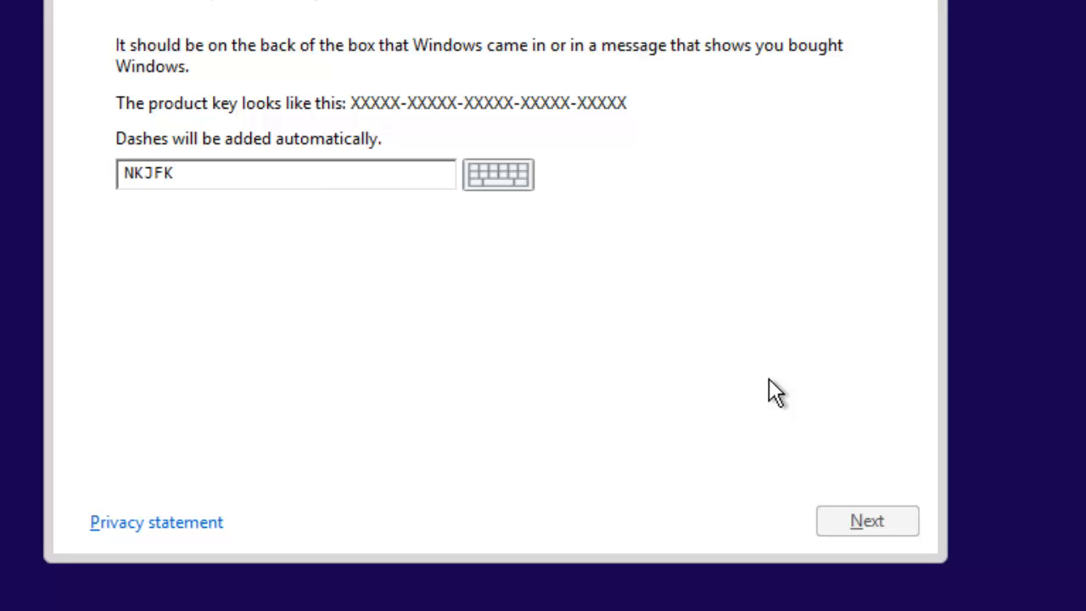
type("GP")
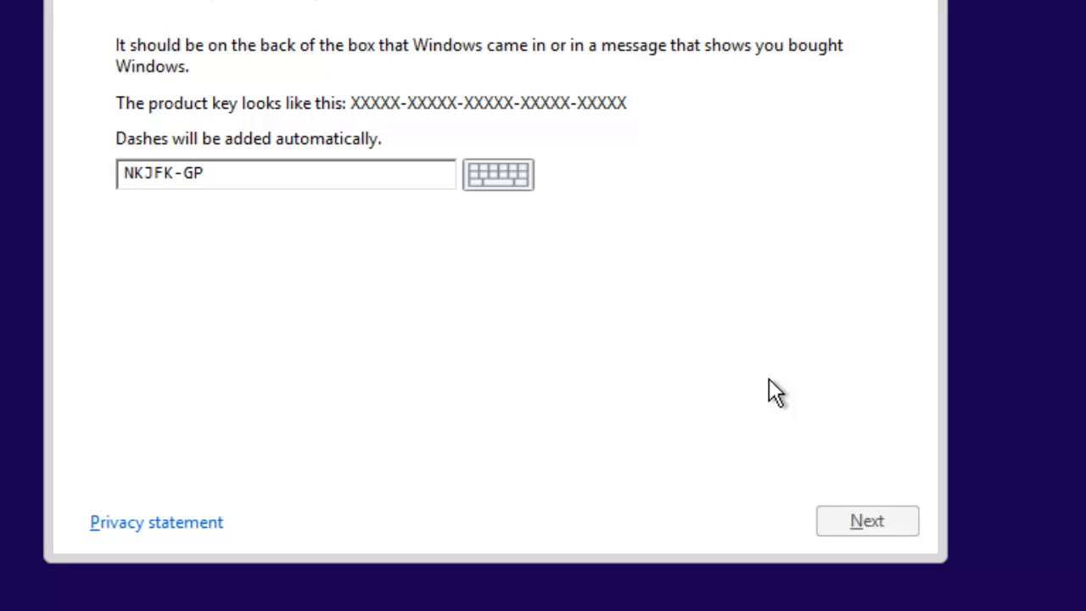
type("HP")
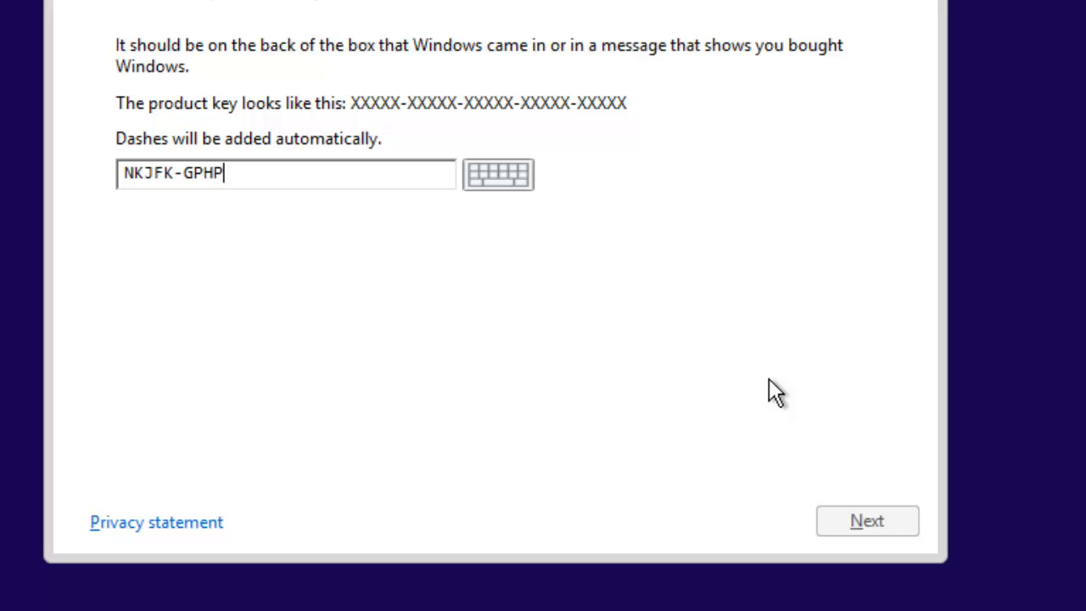
type("7")
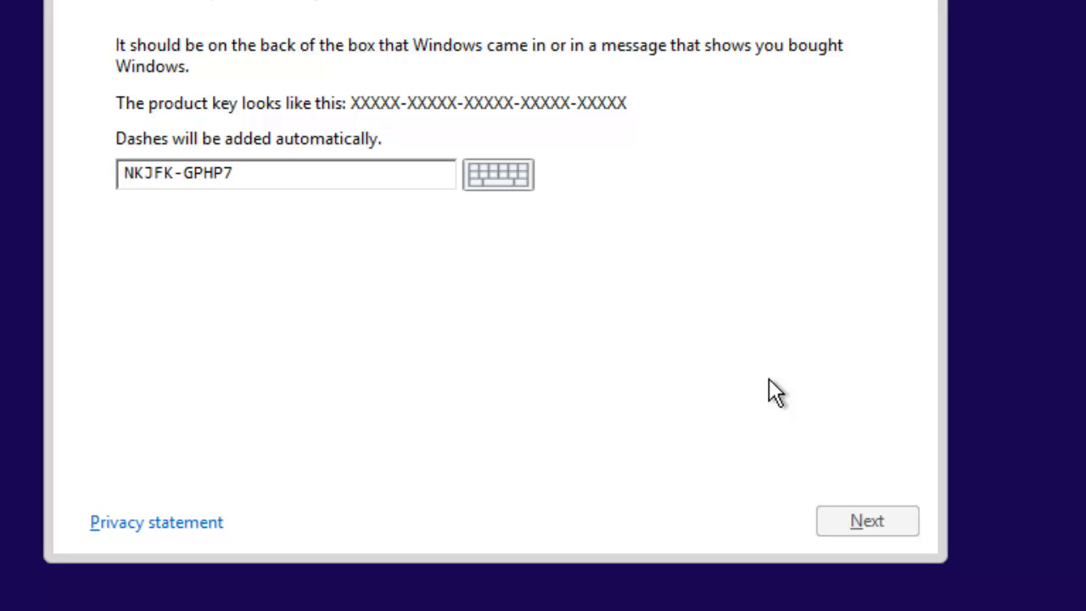
type("G8")
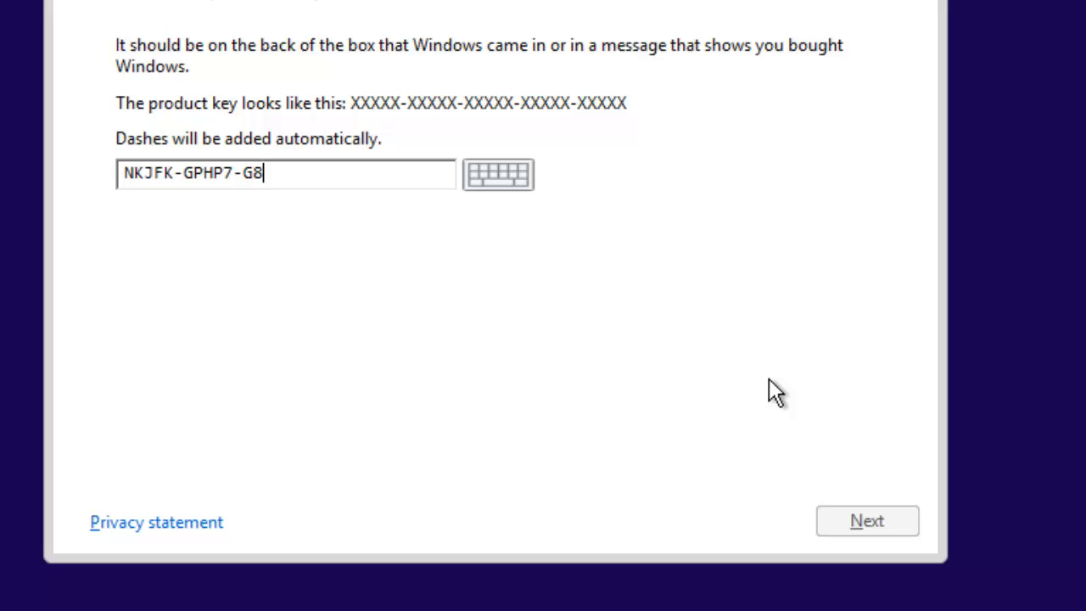
type("C")
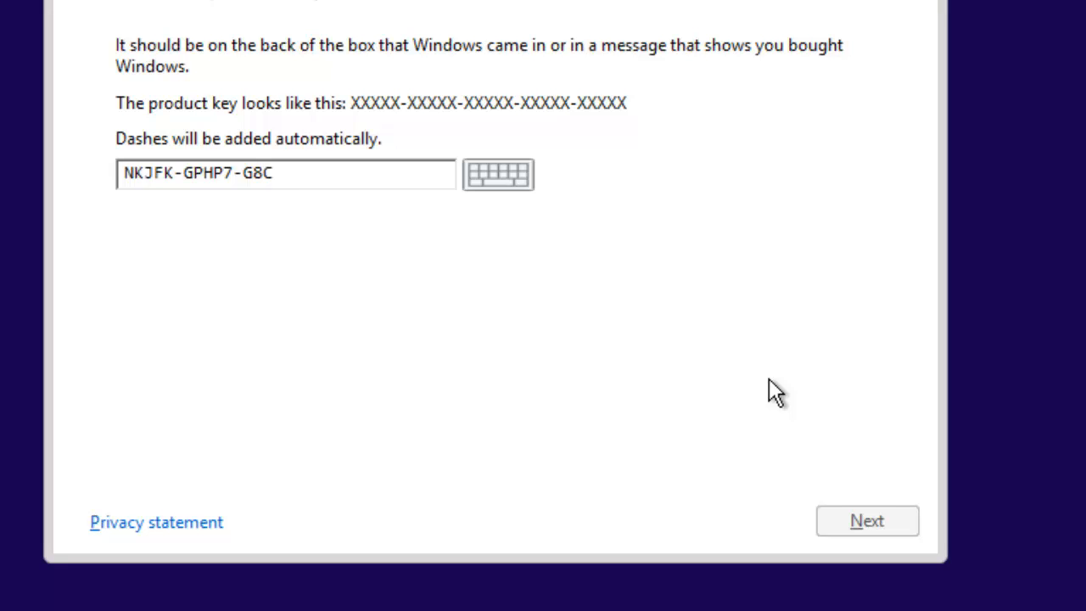
type("3JP")
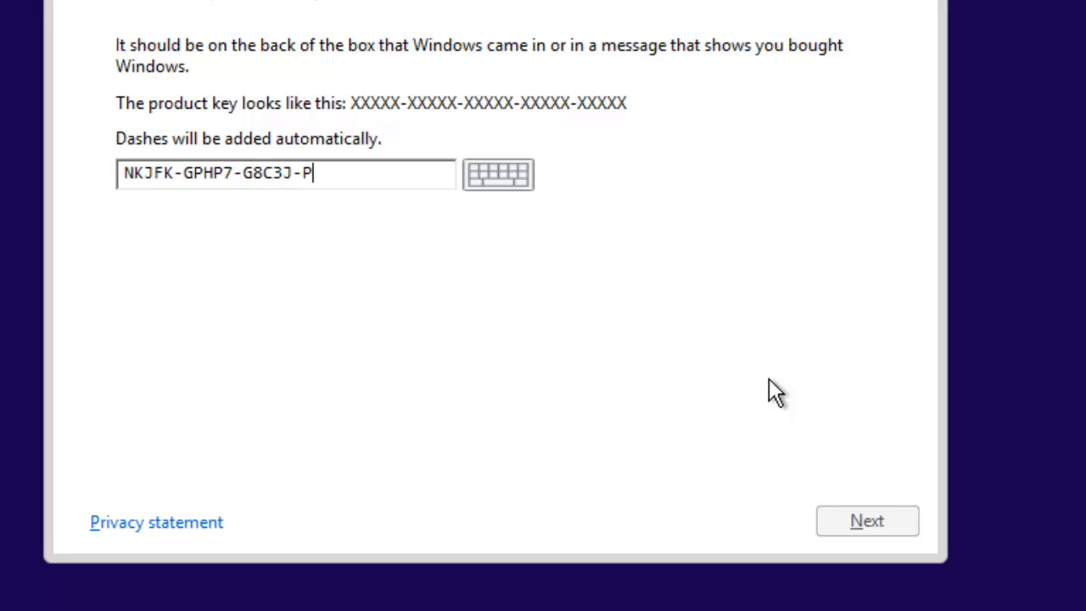
type("6")
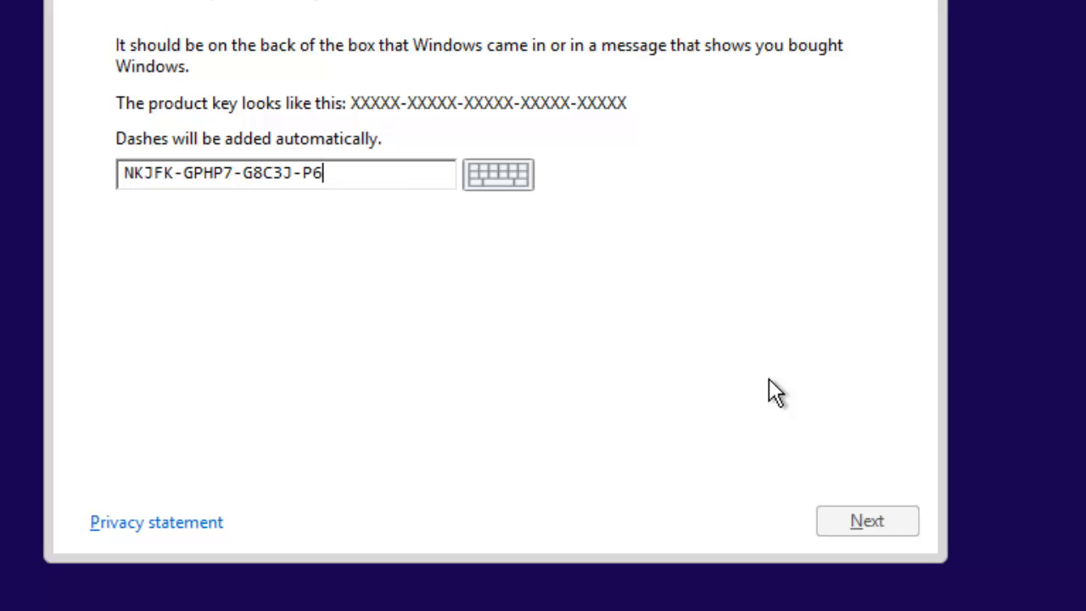
type("JXR")
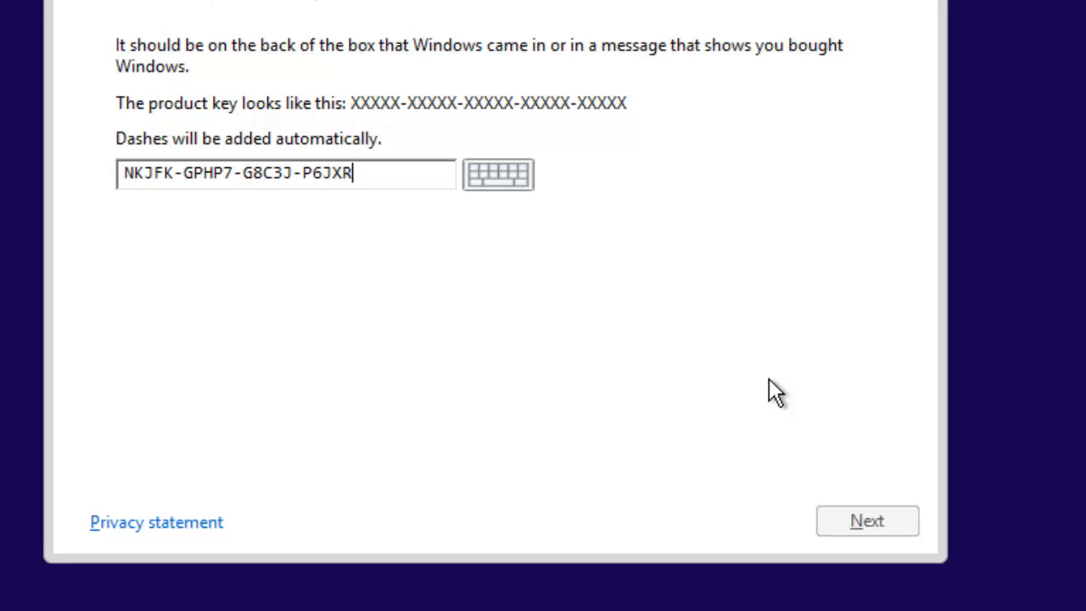
type("HQ")
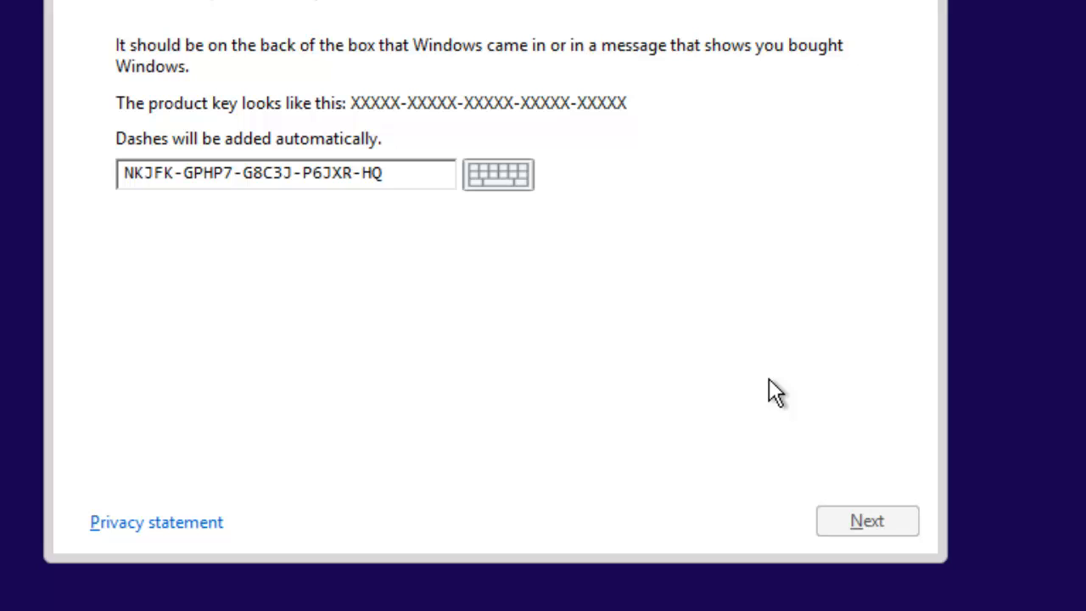
type("R")
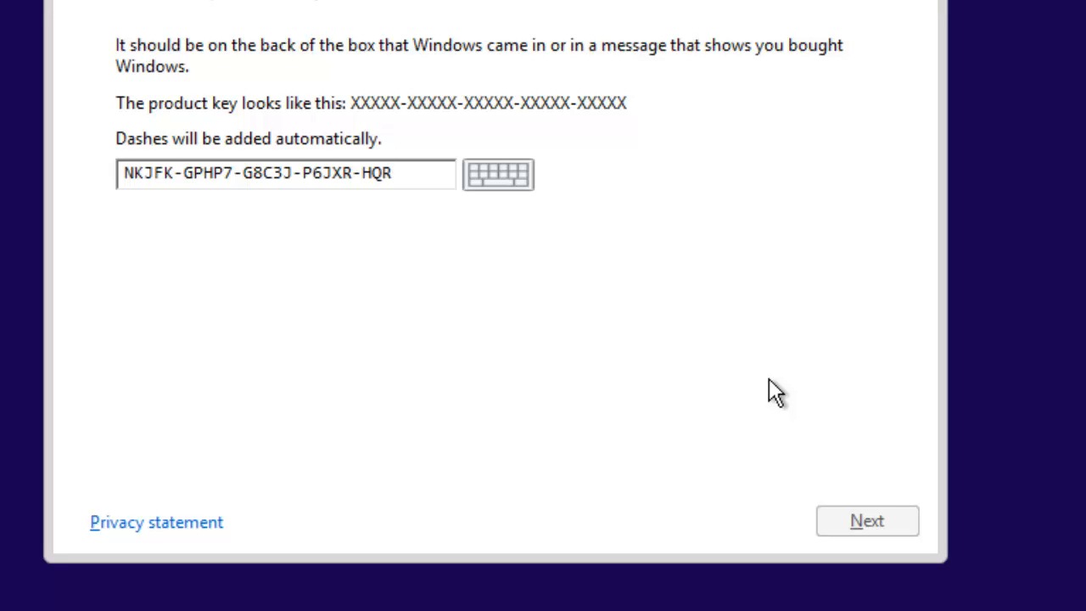
type("JR")
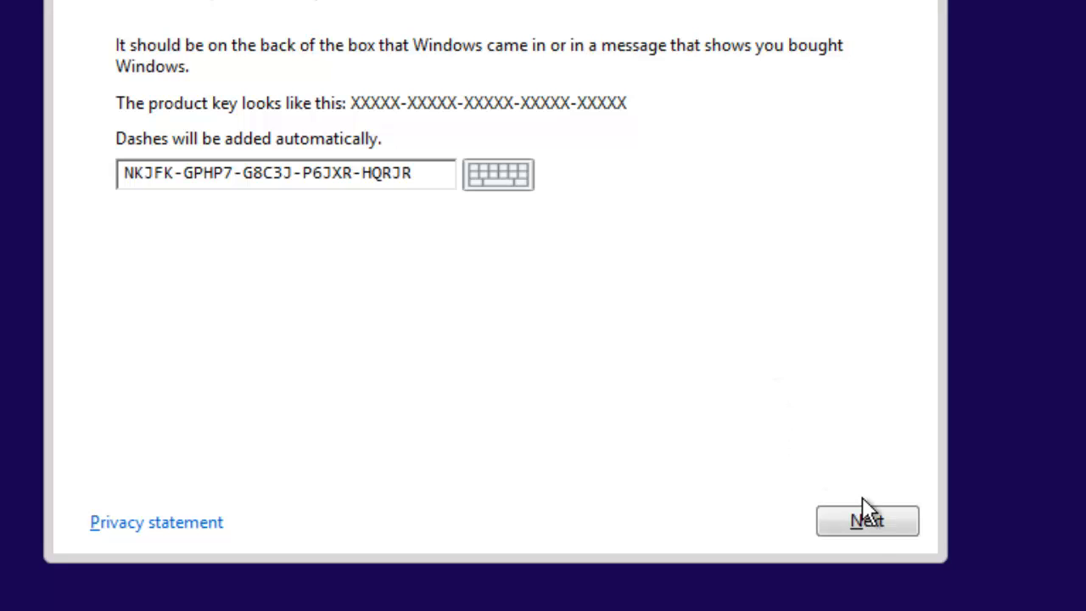
left_click(865, 519)
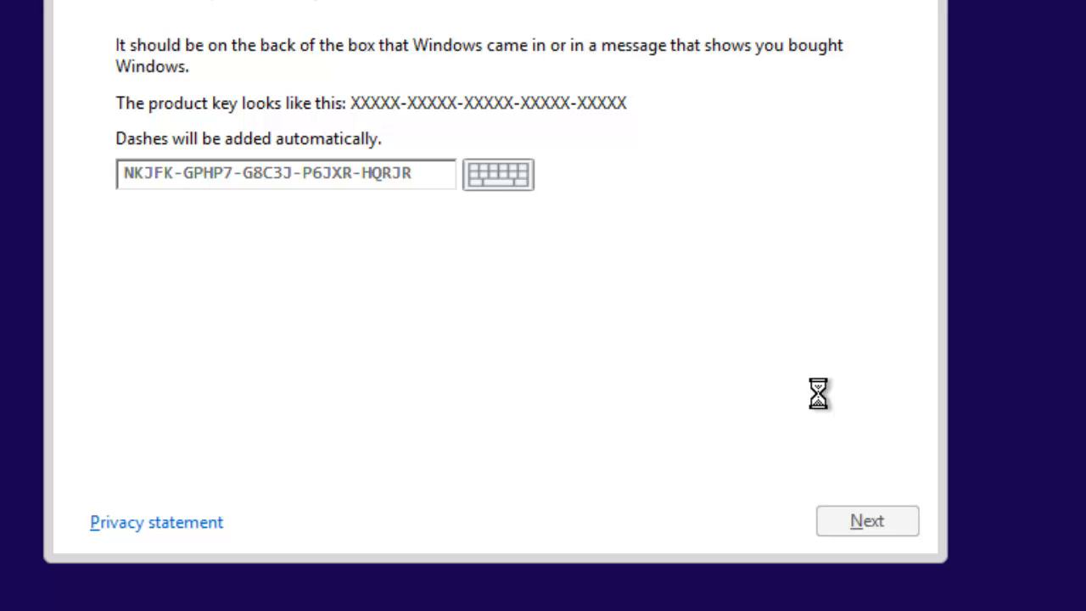
left_click(866, 520)
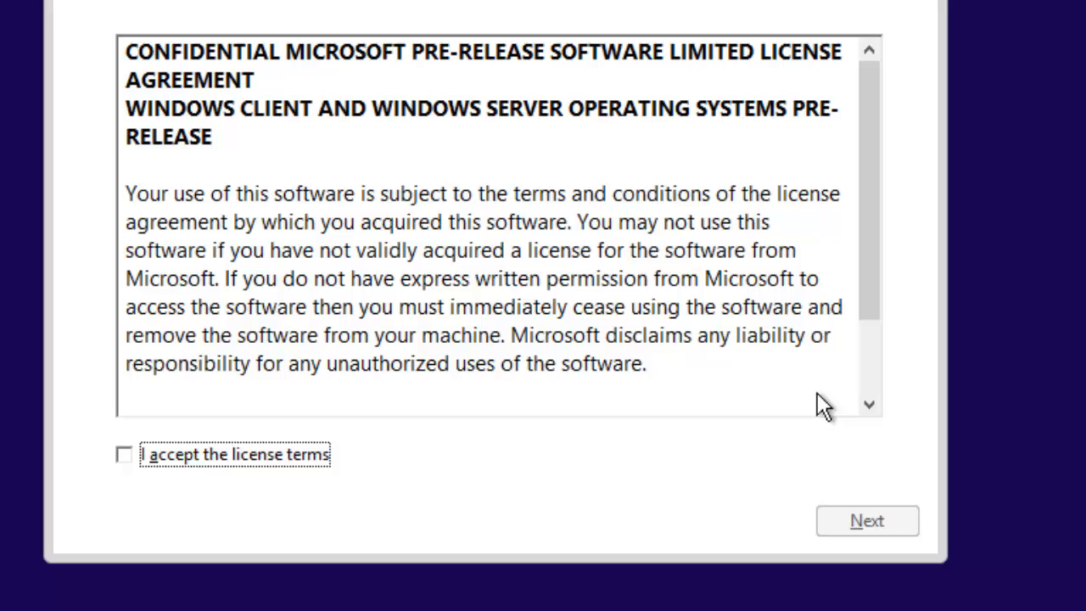
Step: Accept the Windows license terms and continue to the installation type choice
left_click(124, 455)
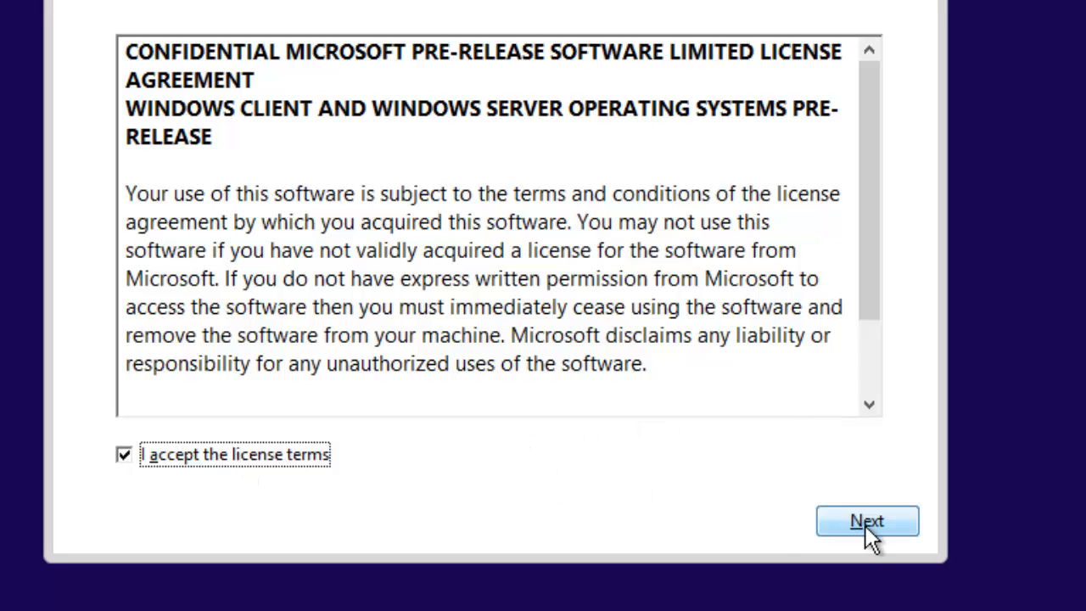
left_click(865, 519)
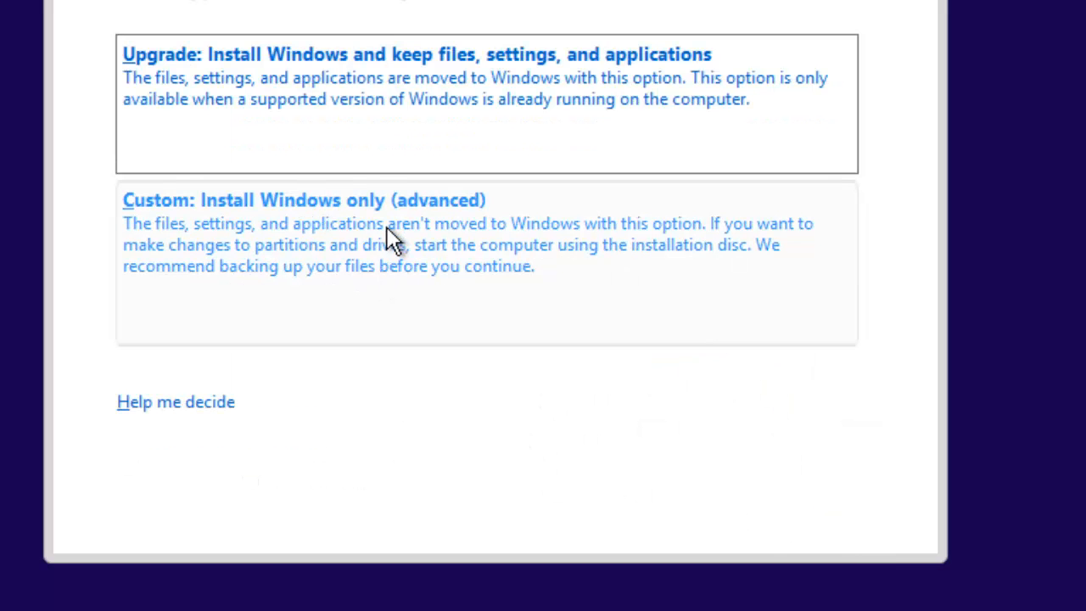
Step: Choose Custom install, create a new partition on Drive 0's unallocated 25 GB, and install onto it
left_click(302, 200)
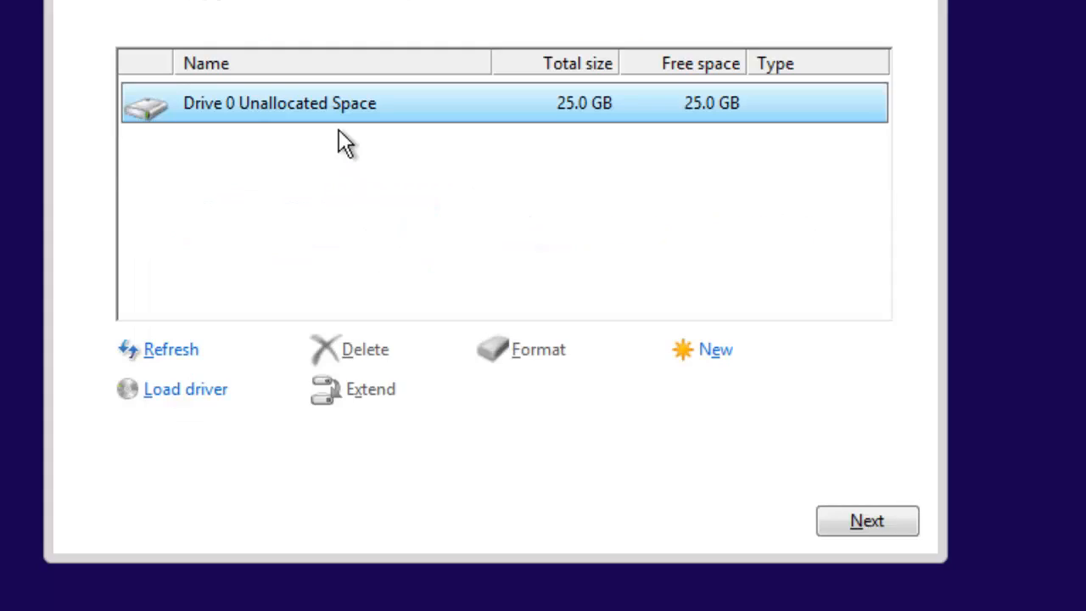
mouse_move(716, 349)
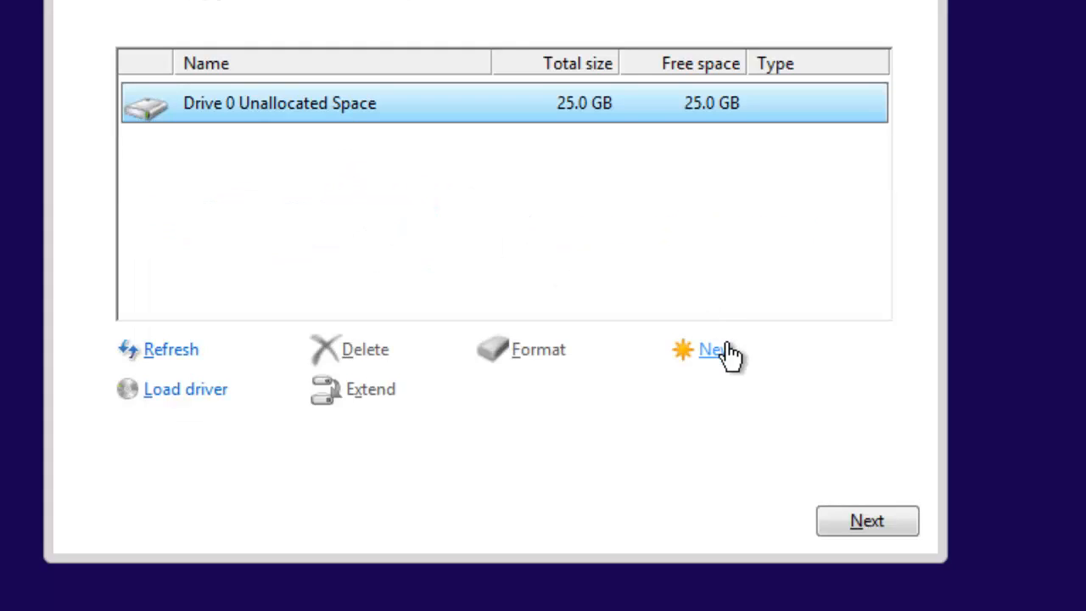
left_click(715, 349)
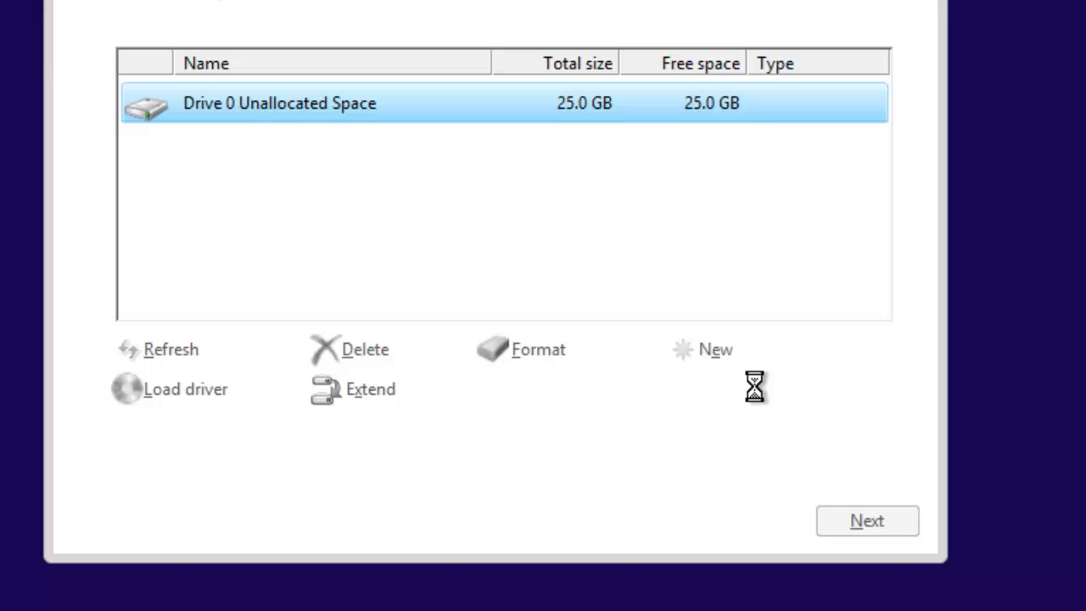
mouse_move(726, 383)
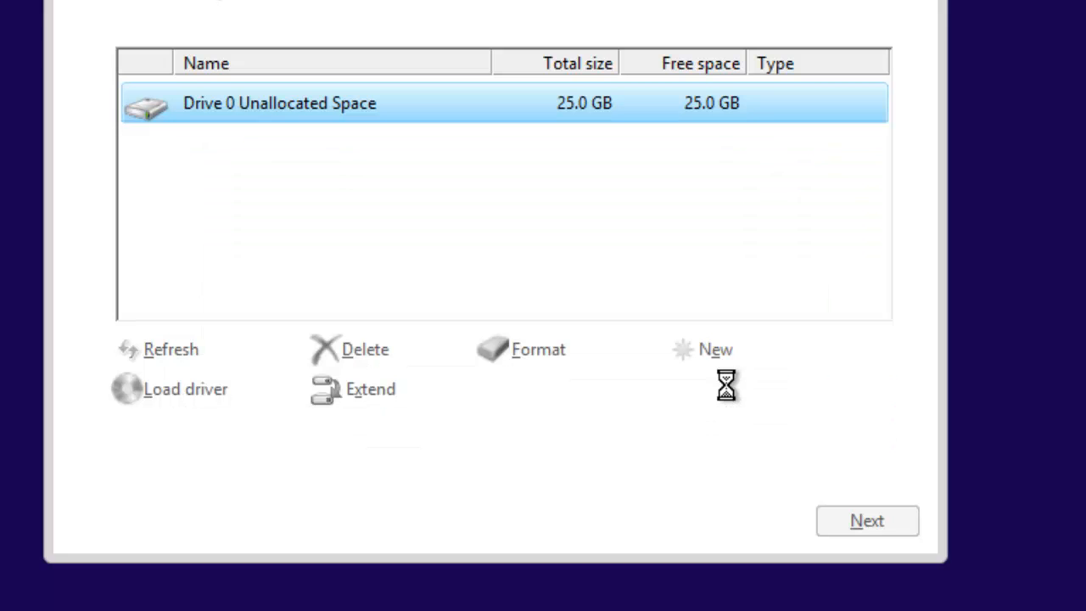
left_click(716, 349)
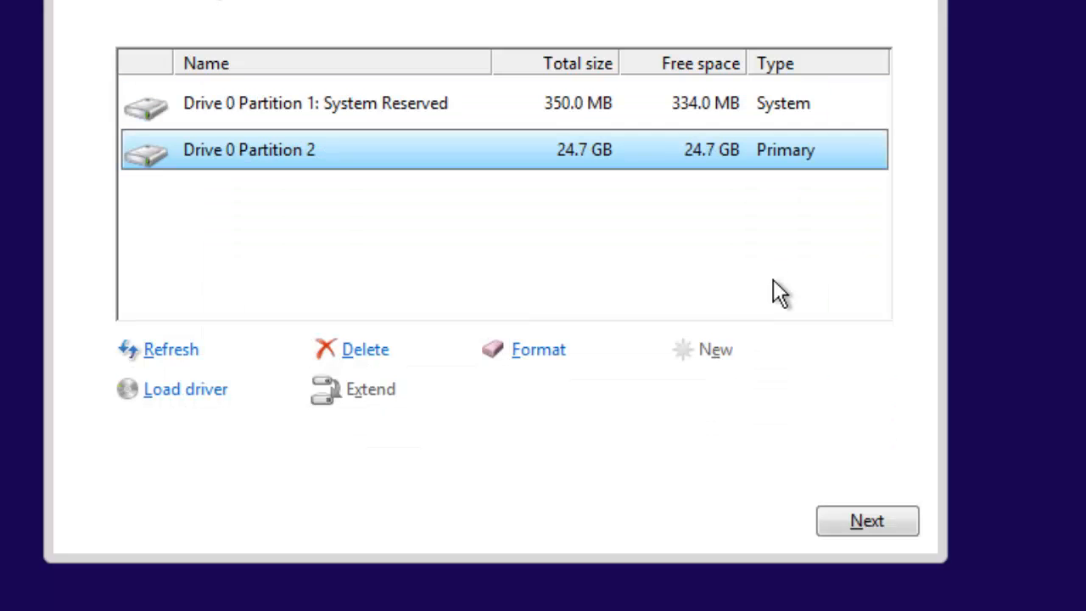
mouse_move(611, 161)
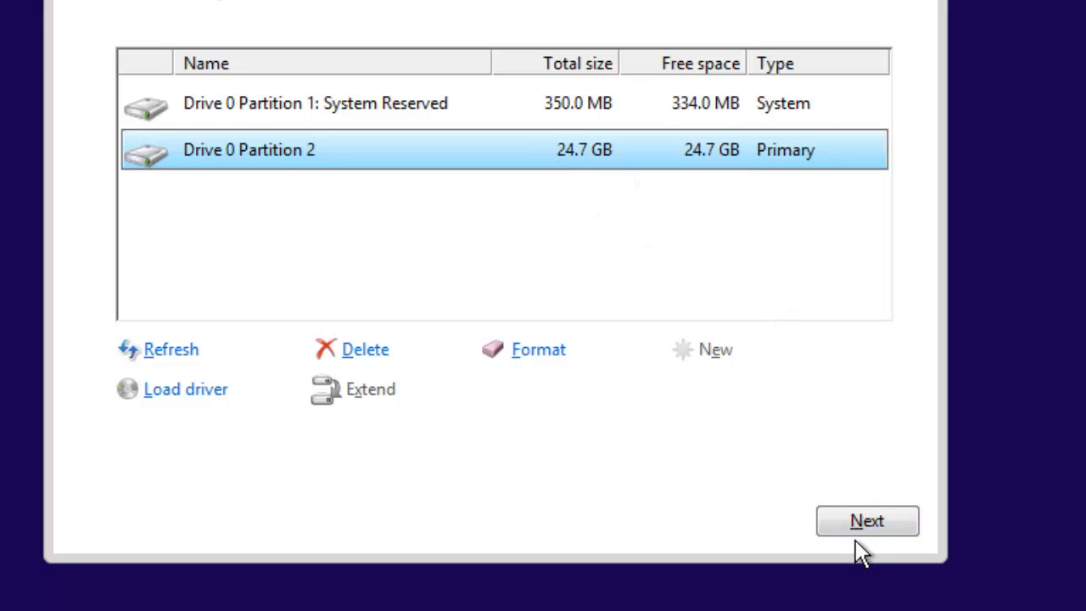
left_click(867, 519)
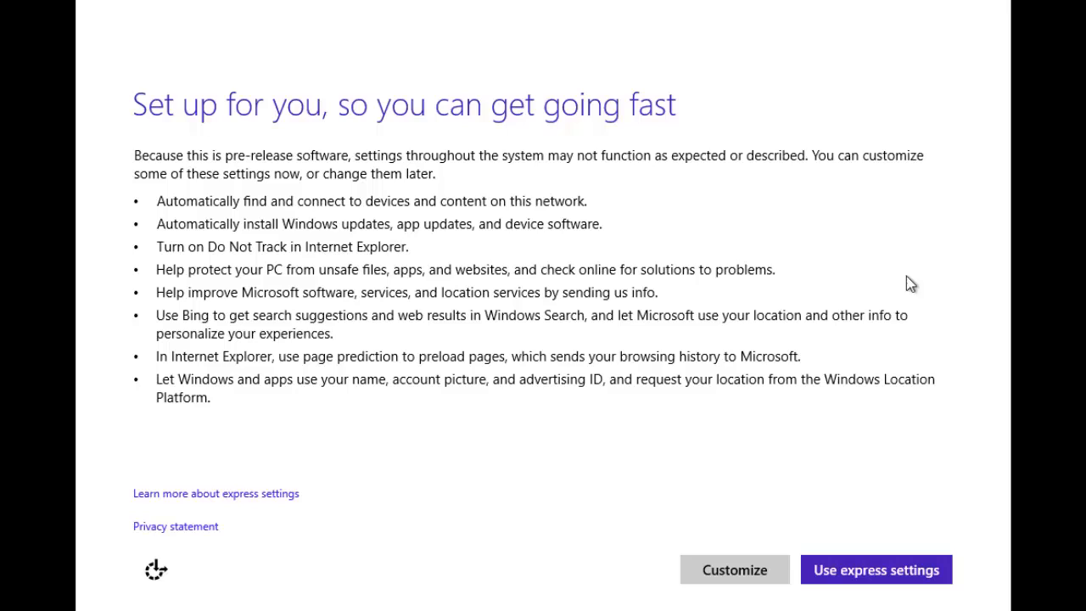
mouse_move(723, 470)
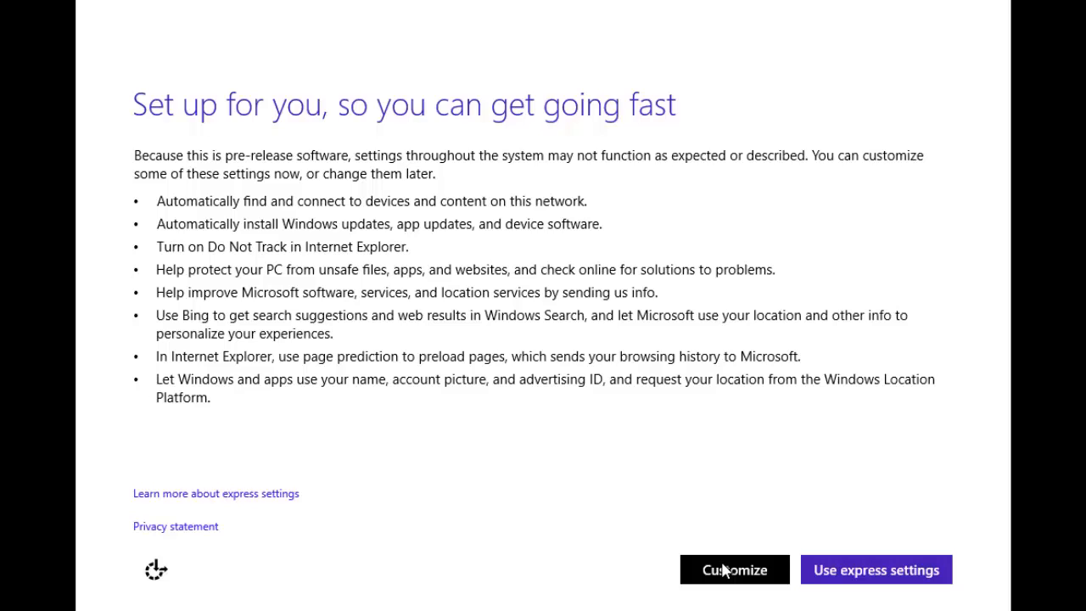
Step: Customise settings: No to finding devices on this network, keep update, protection and online solution defaults
left_click(733, 570)
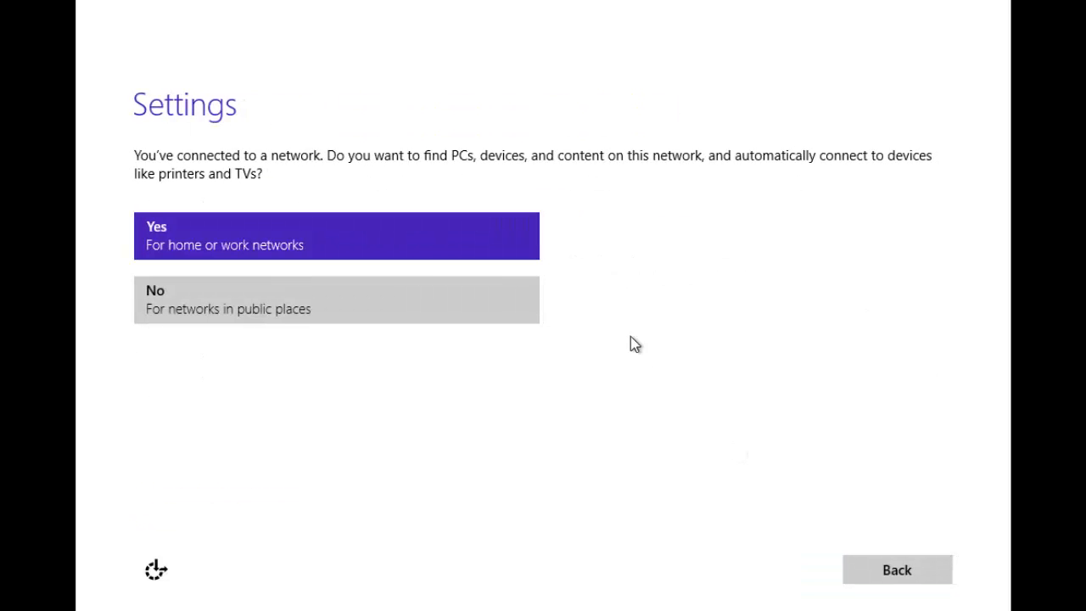
mouse_move(496, 295)
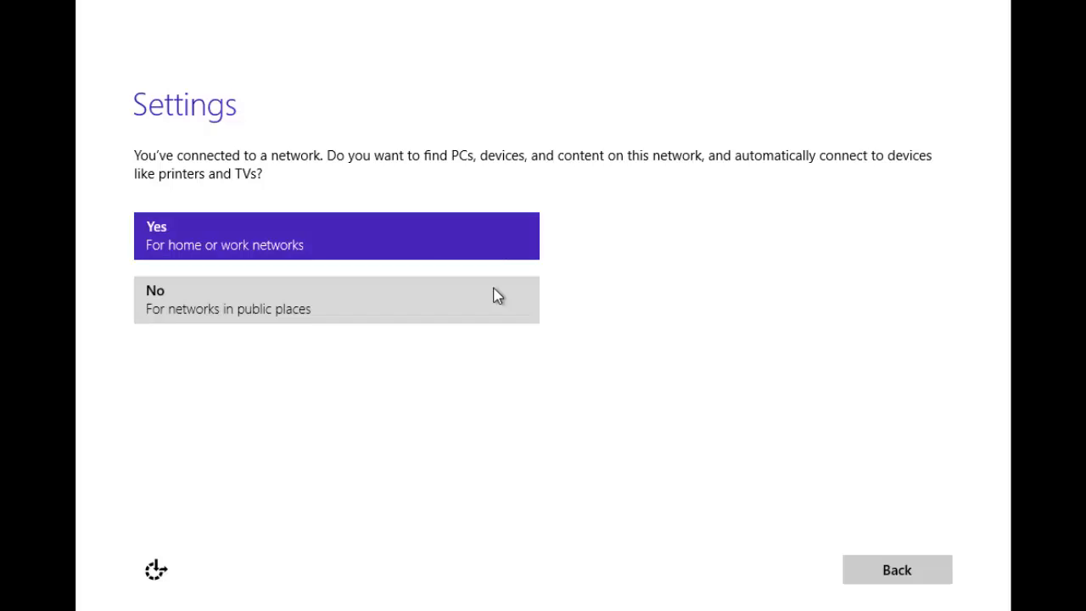
left_click(336, 236)
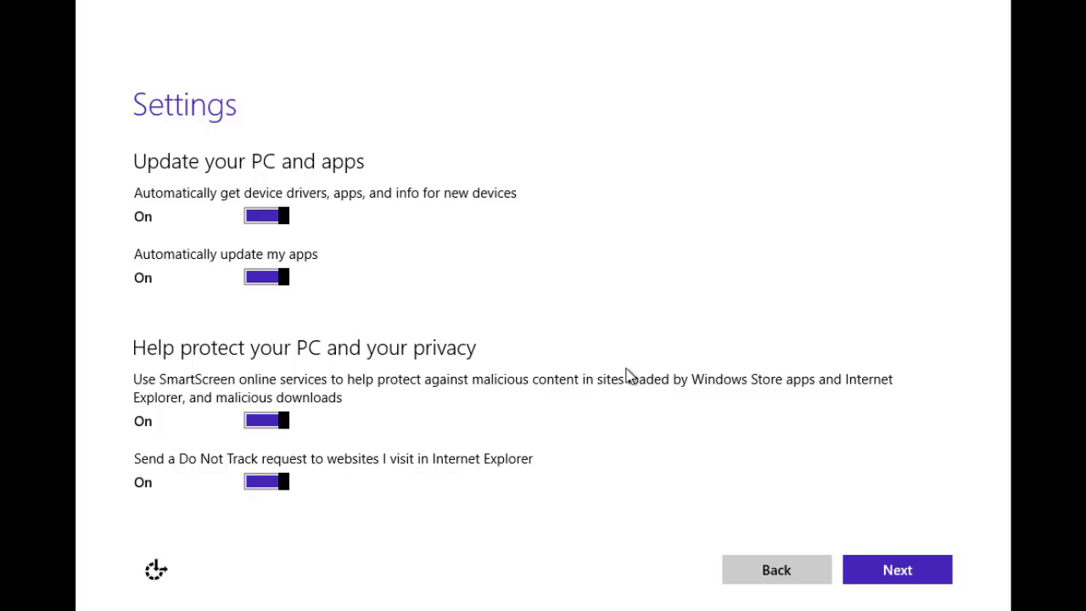
mouse_move(896, 570)
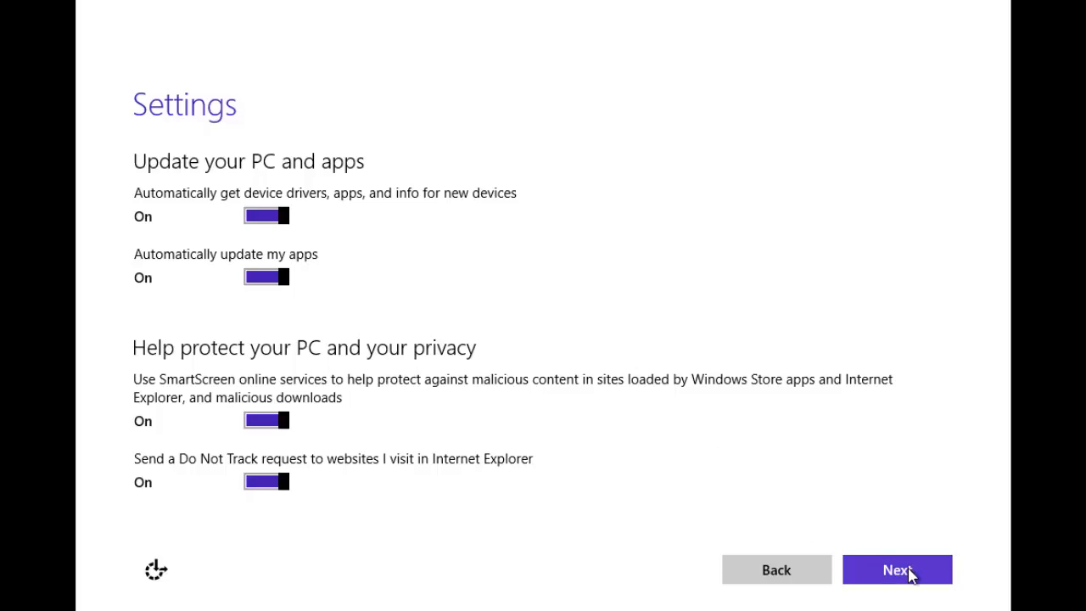
left_click(896, 570)
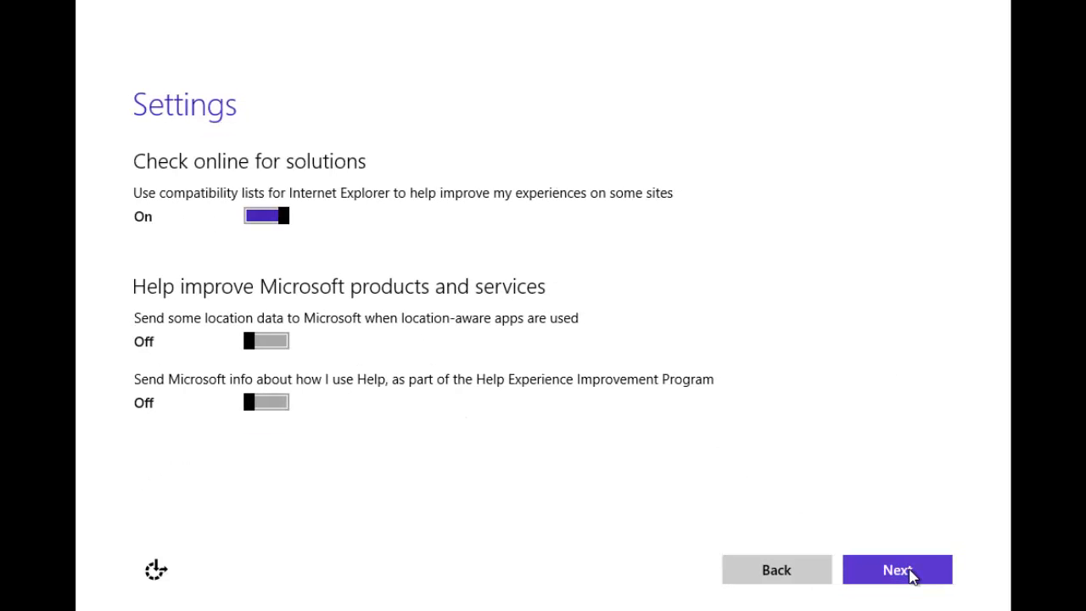
left_click(896, 571)
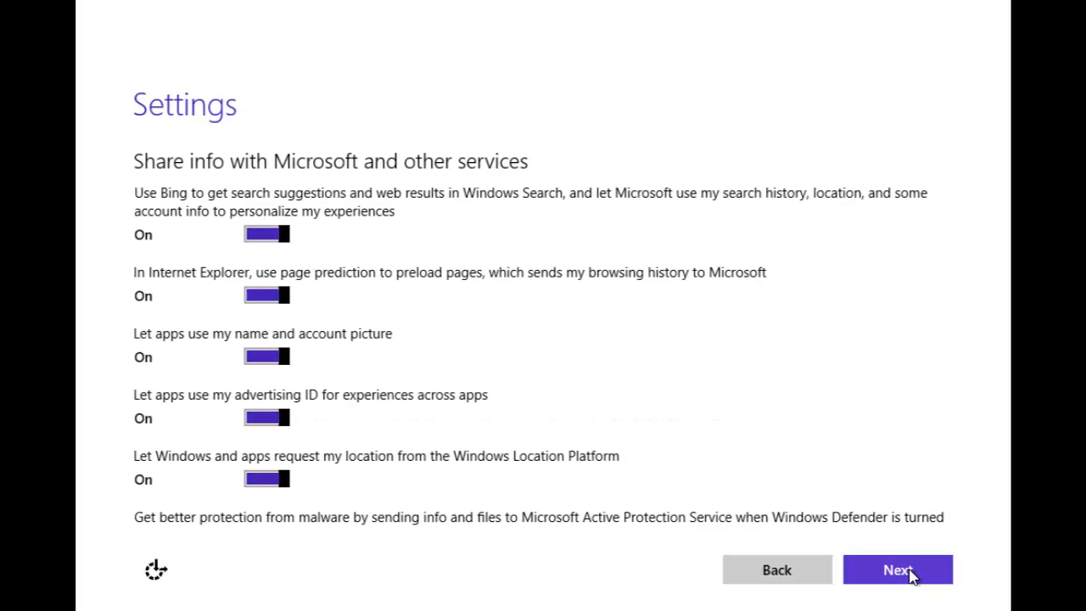
Step: Skip the Microsoft account and finish setup with a local account named brains
left_click(896, 570)
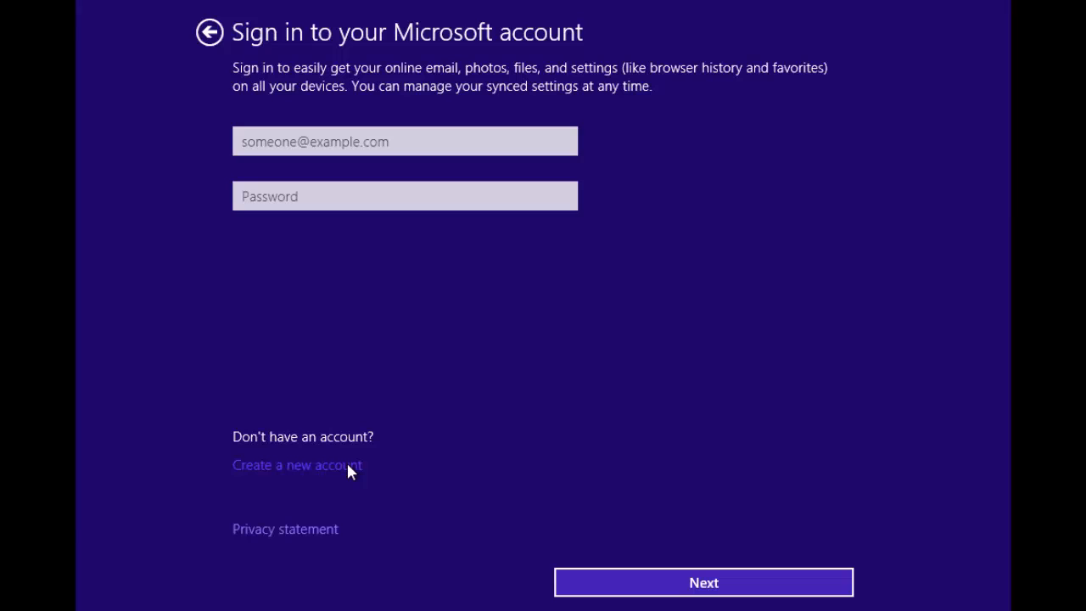
left_click(297, 465)
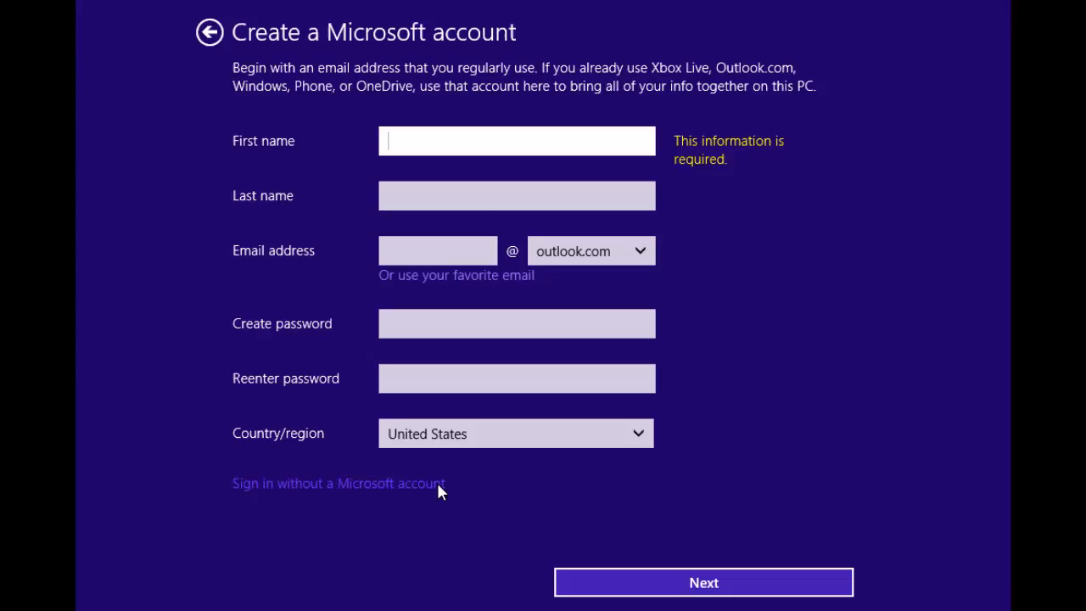
left_click(340, 482)
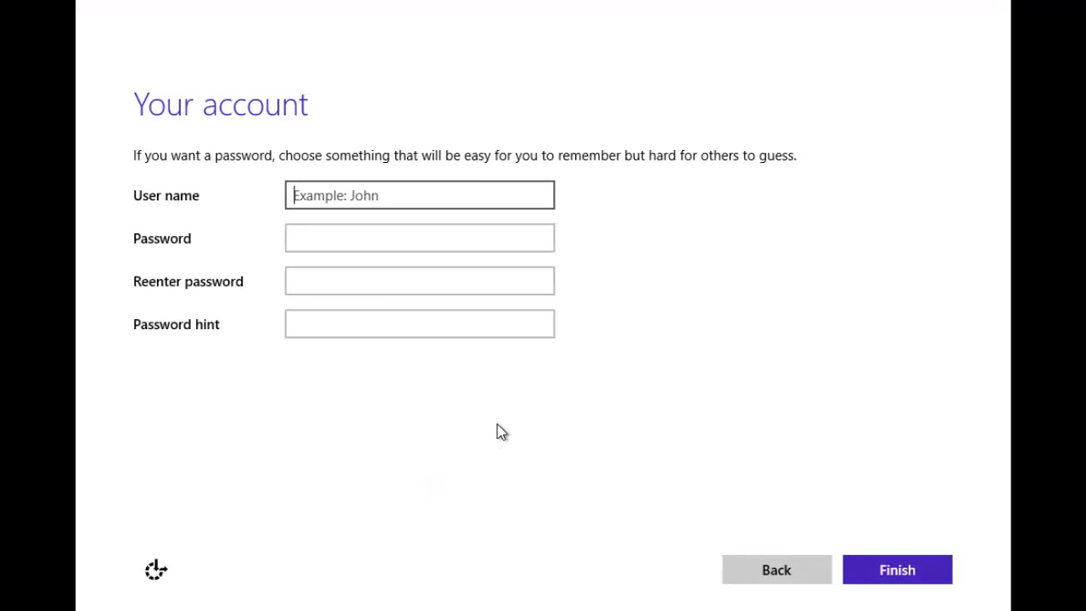
type("brains omac")
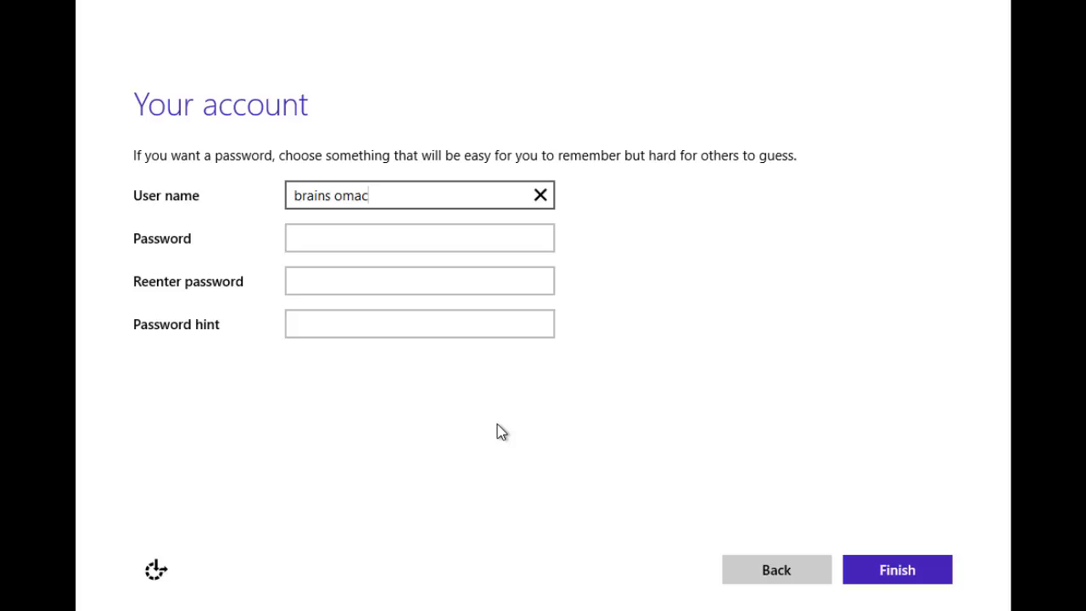
left_click(896, 570)
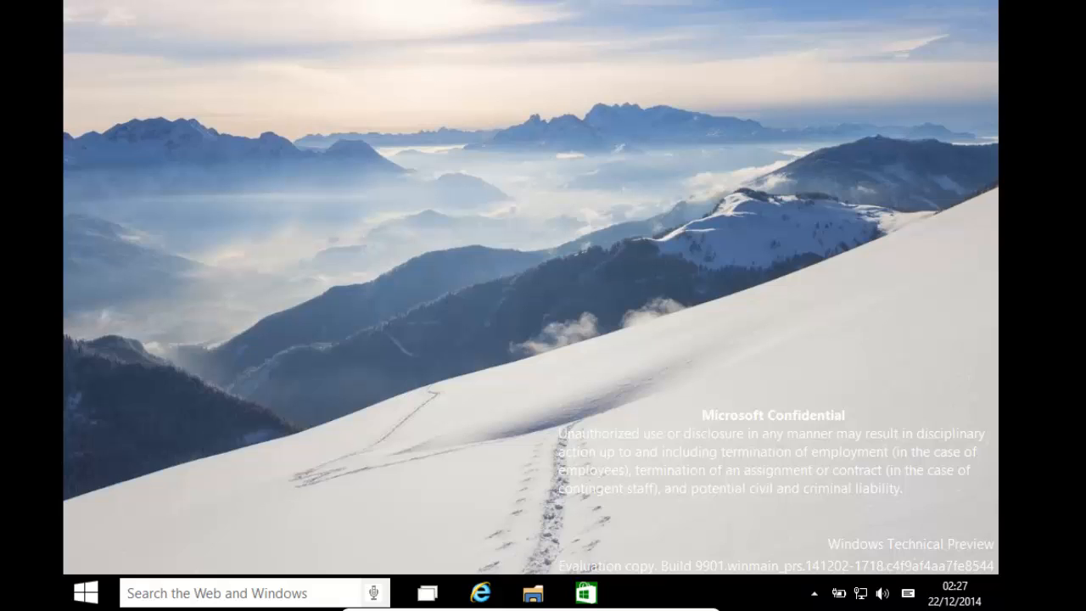
mouse_move(116, 560)
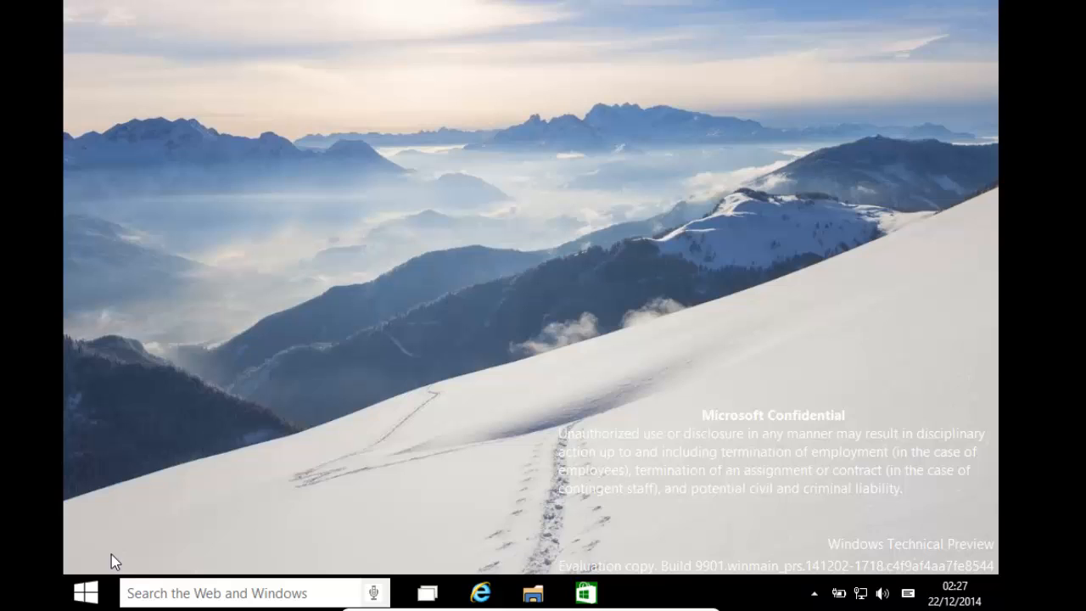